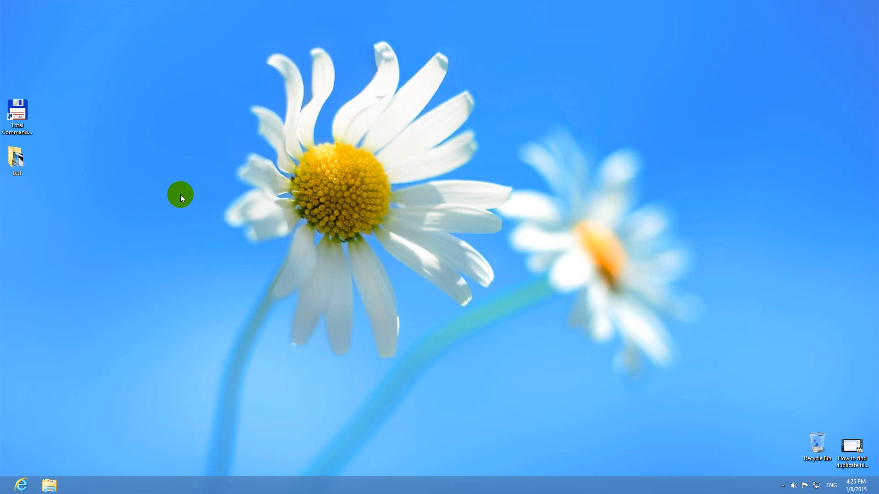
{"action": "mouse_move", "coordinate": [144, 178]}
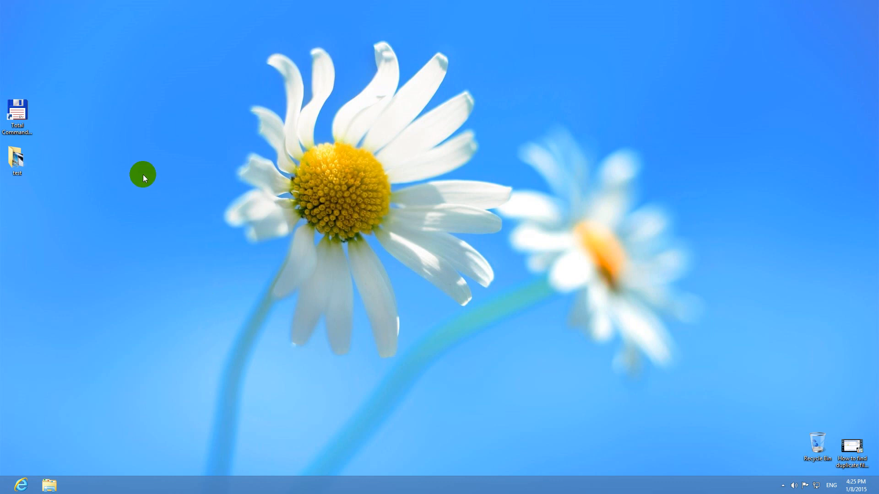
Step: Launch Total Commander from its desktop shortcut and dismiss the shareware reminder
{"action": "left_click", "coordinate": [16, 112]}
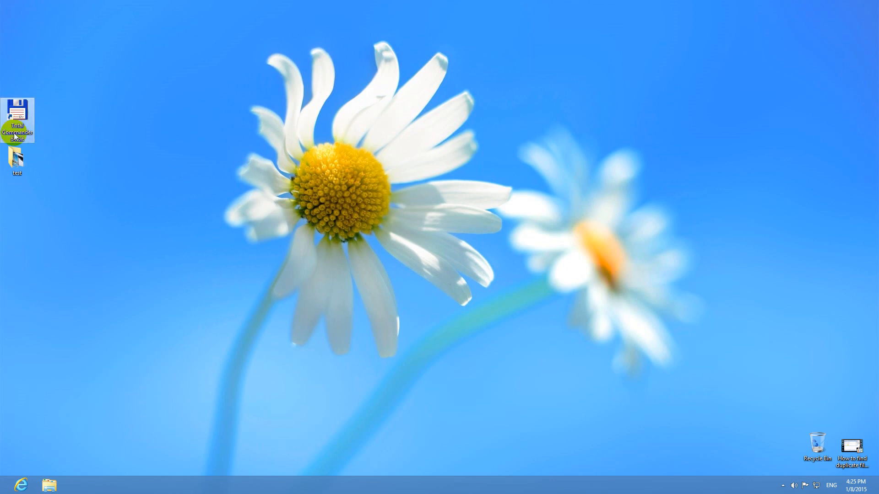
{"action": "double_click", "coordinate": [16, 114]}
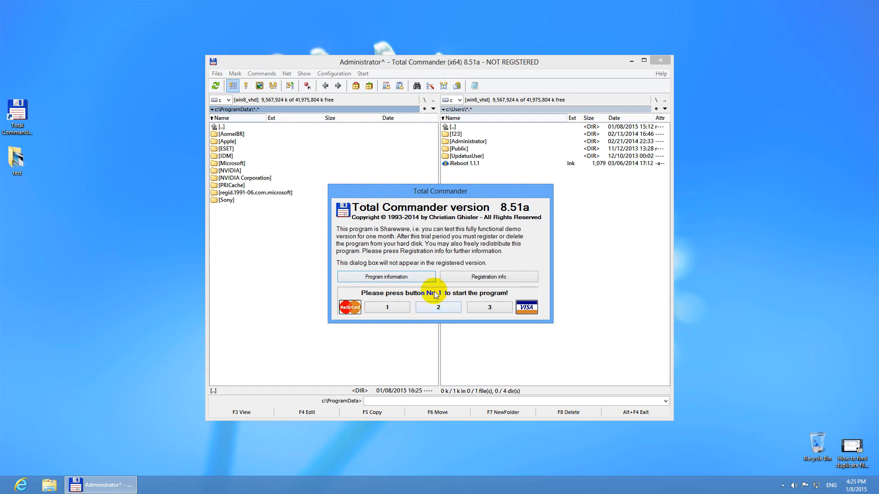
{"action": "left_click", "coordinate": [437, 307]}
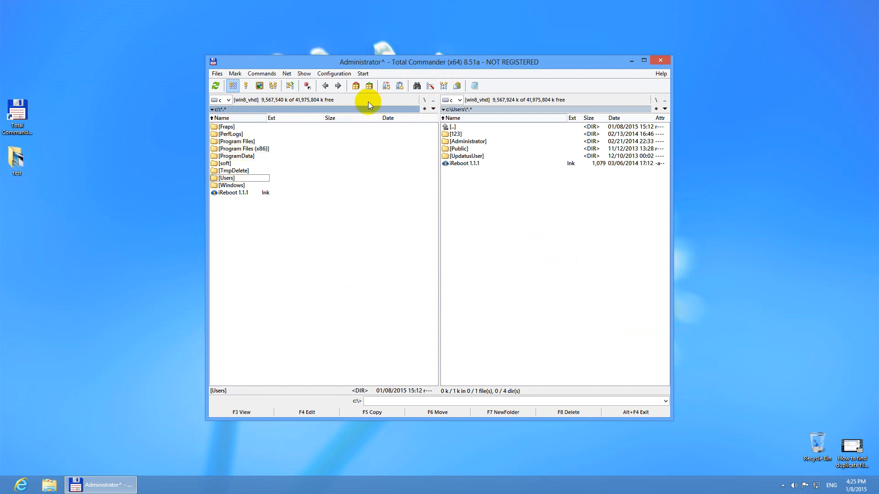
Step: In Configuration > Options > Color, enable the Use inverted cursor option
{"action": "left_click", "coordinate": [333, 73]}
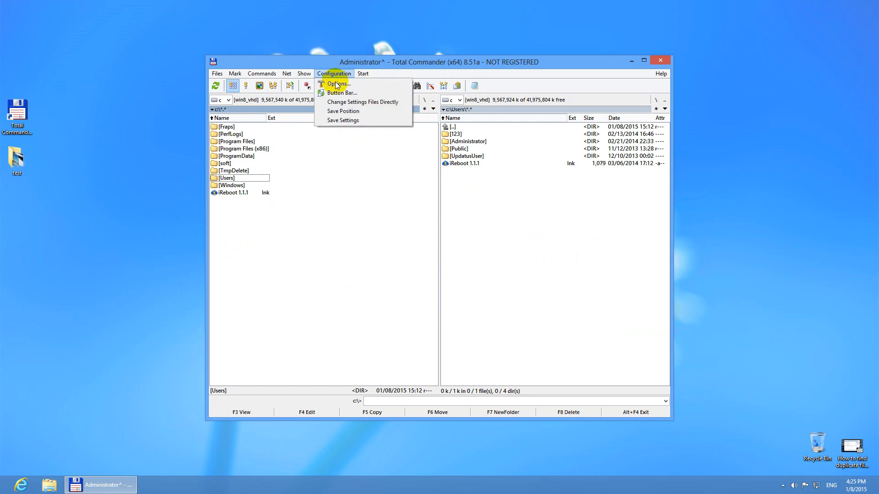
{"action": "left_click", "coordinate": [337, 83]}
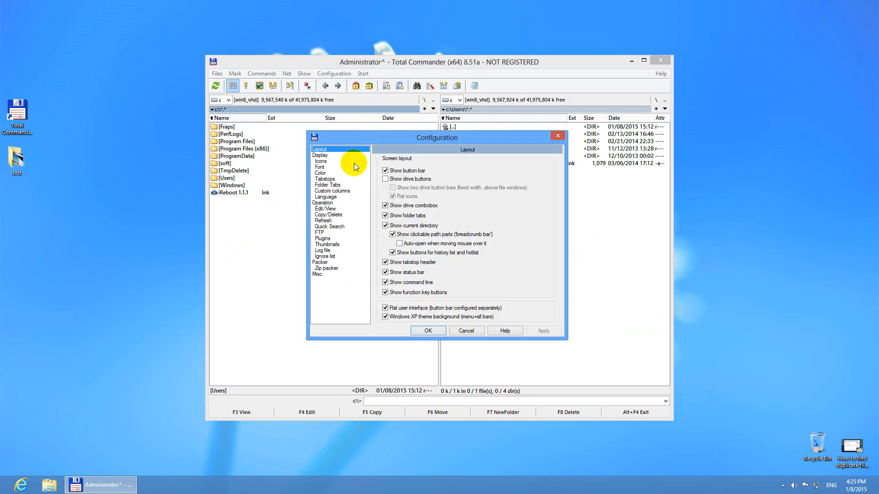
{"action": "left_click", "coordinate": [320, 173]}
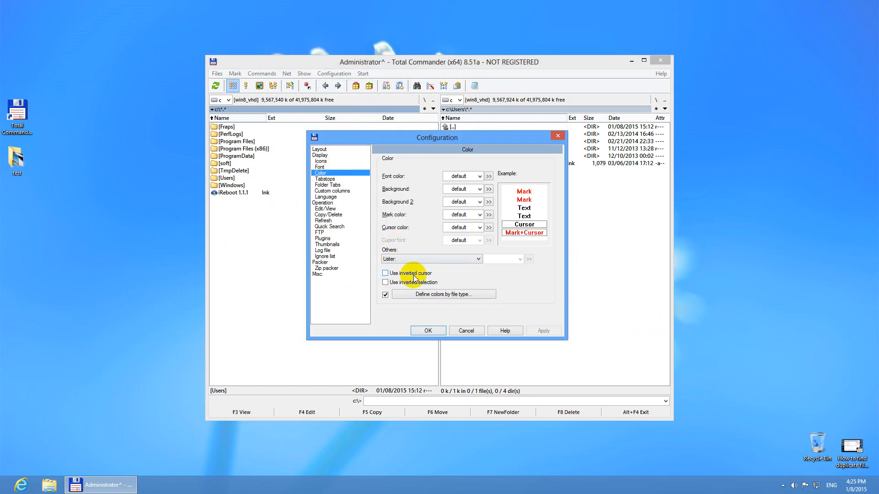
{"action": "left_click", "coordinate": [385, 273]}
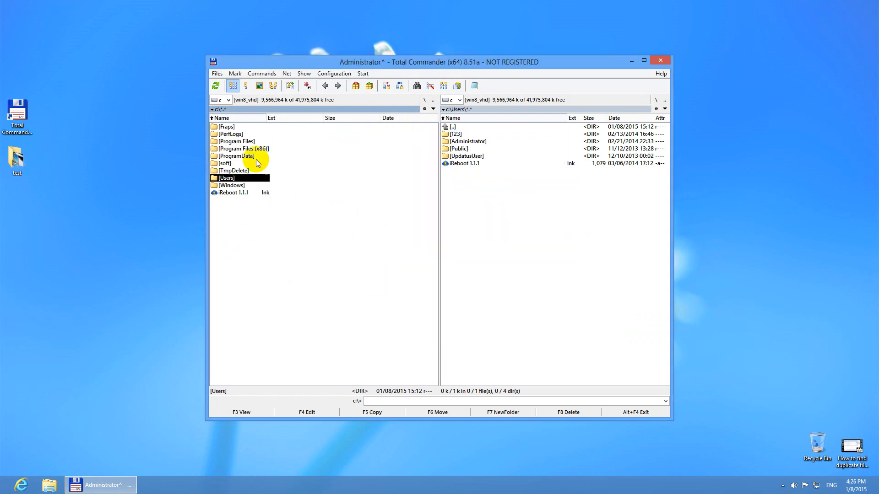
{"action": "left_click", "coordinate": [232, 170]}
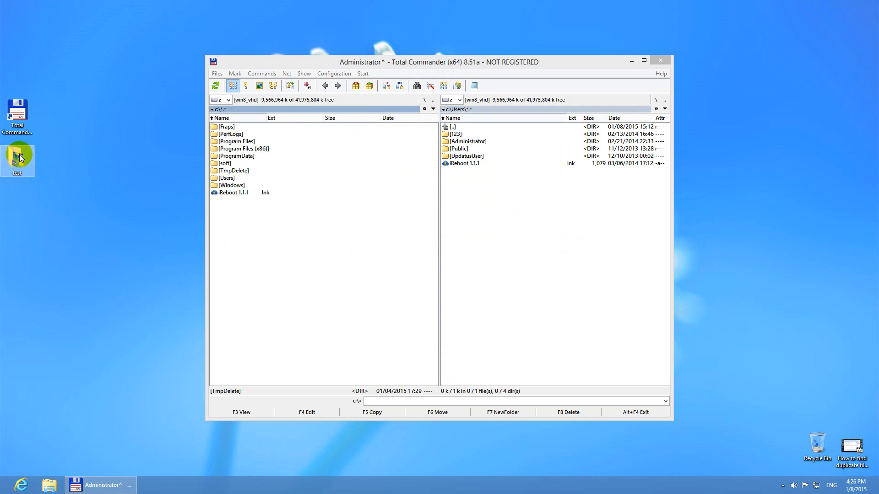
{"action": "double_click", "coordinate": [16, 160]}
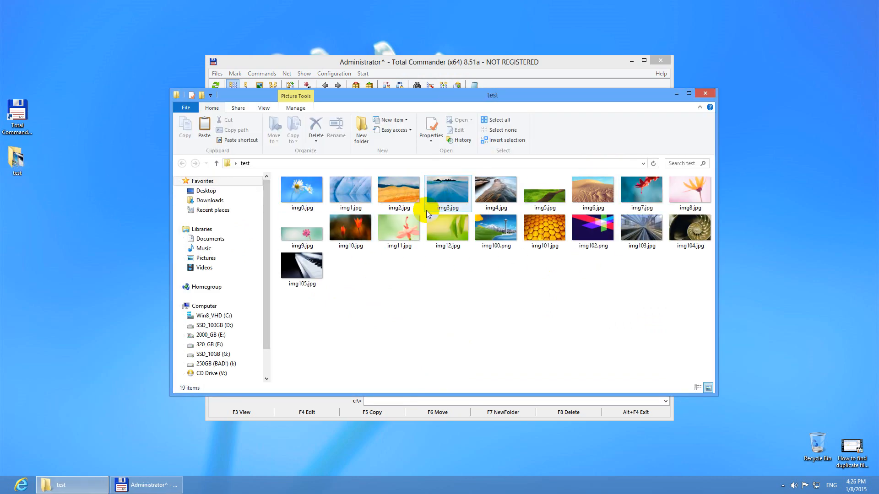
{"action": "left_click", "coordinate": [544, 230]}
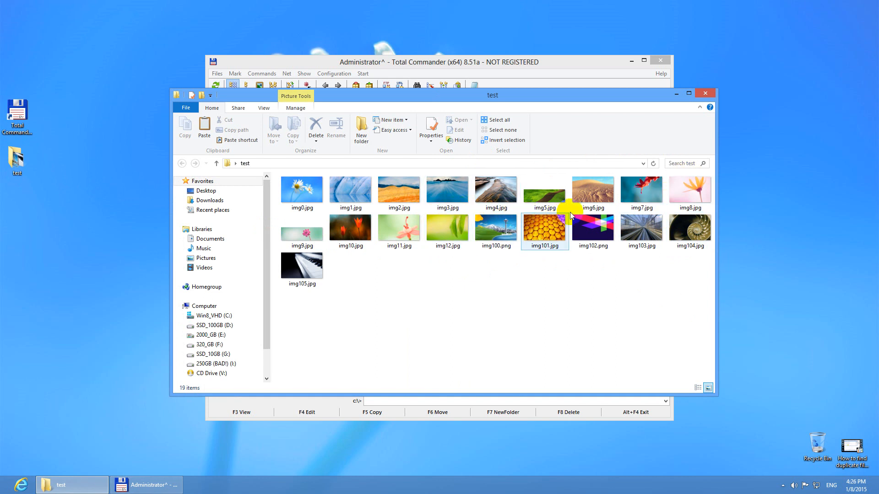
{"action": "left_click", "coordinate": [495, 232]}
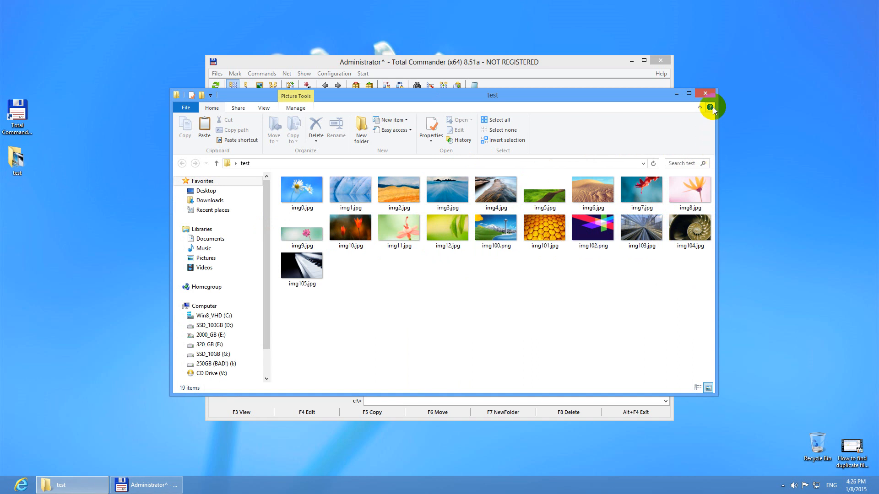
{"action": "left_click", "coordinate": [704, 93]}
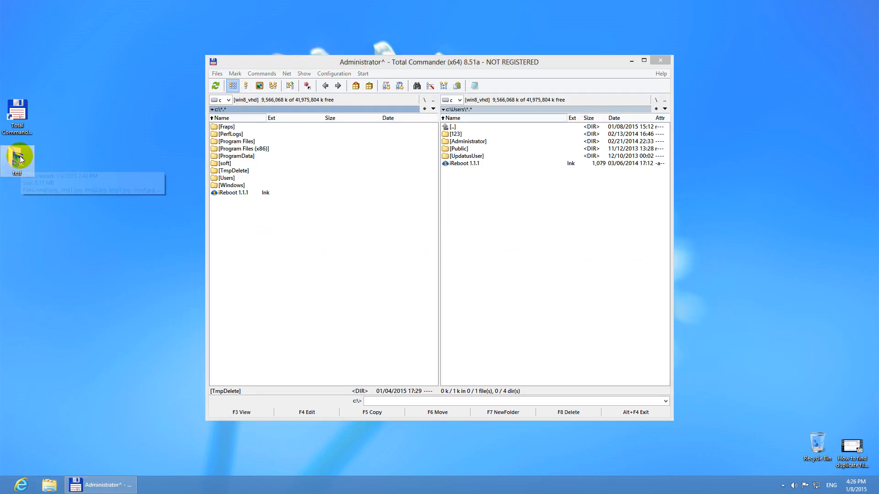
{"action": "right_click", "coordinate": [17, 159]}
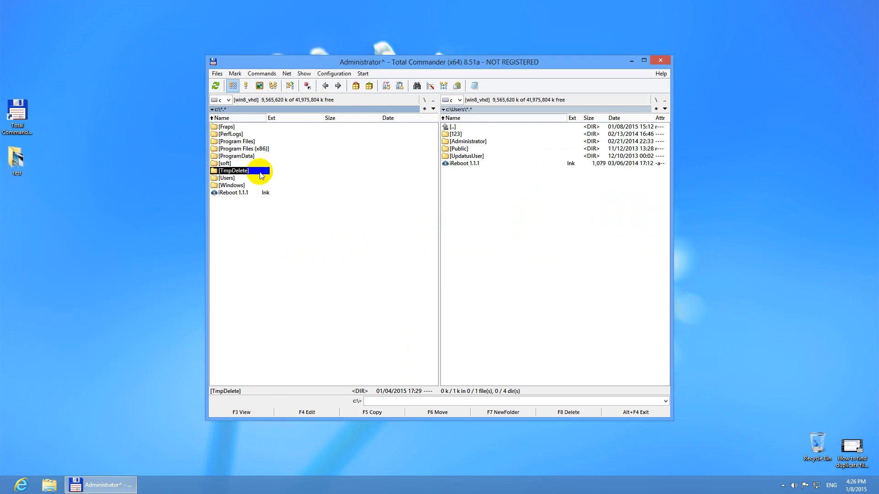
{"action": "left_click", "coordinate": [228, 99]}
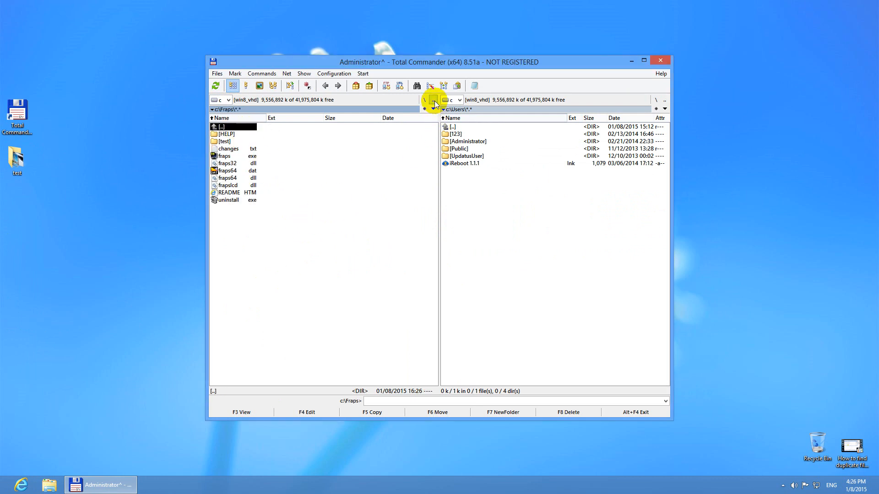
{"action": "left_click", "coordinate": [431, 104]}
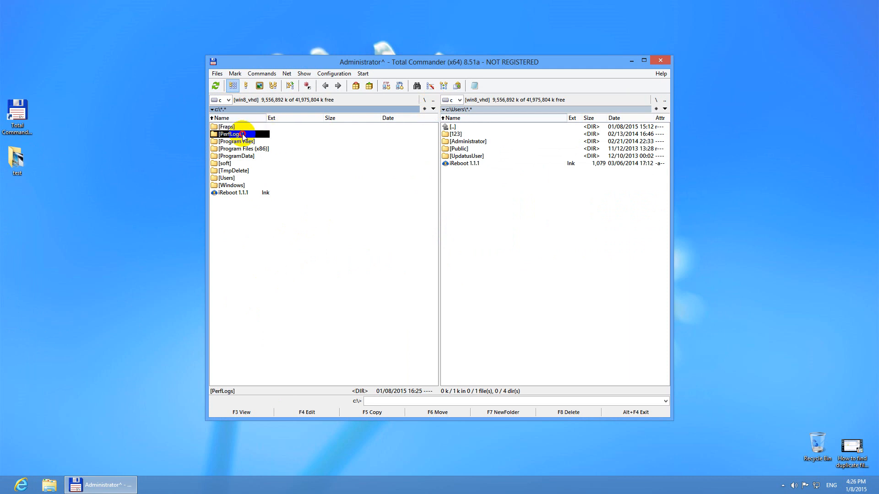
{"action": "double_click", "coordinate": [229, 134]}
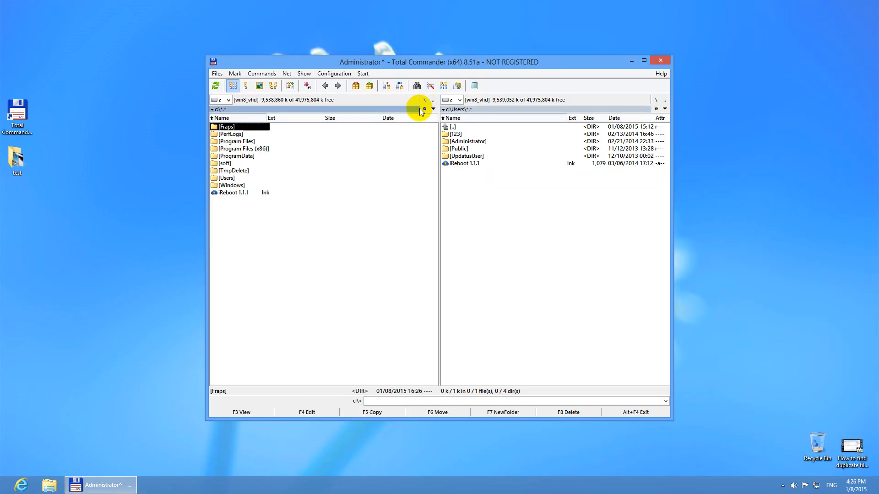
{"action": "mouse_move", "coordinate": [243, 188]}
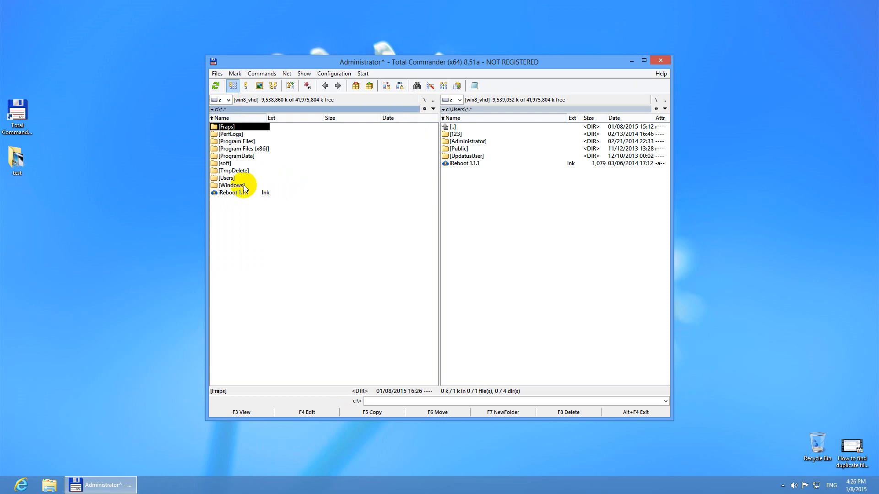
{"action": "left_click", "coordinate": [231, 185]}
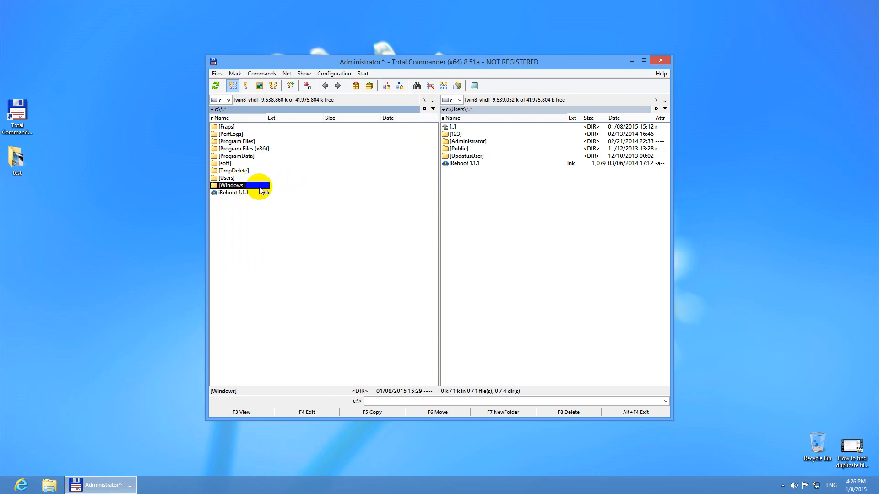
{"action": "mouse_move", "coordinate": [353, 208]}
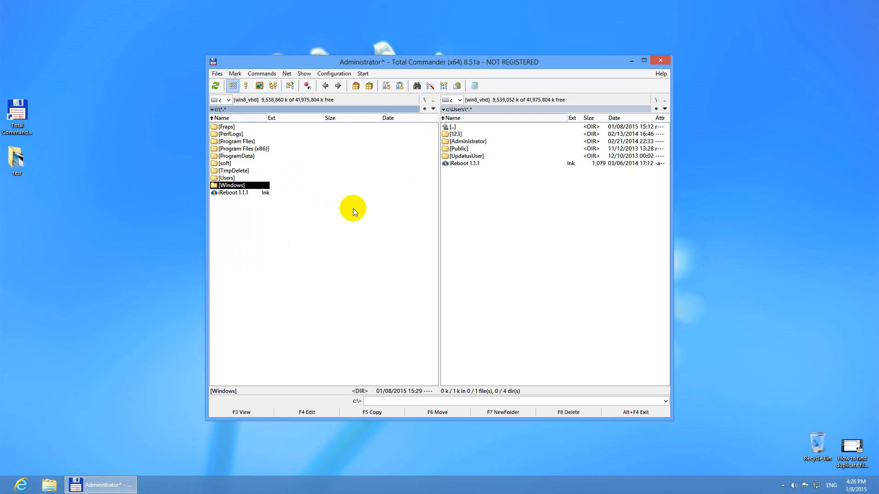
{"action": "mouse_move", "coordinate": [330, 171]}
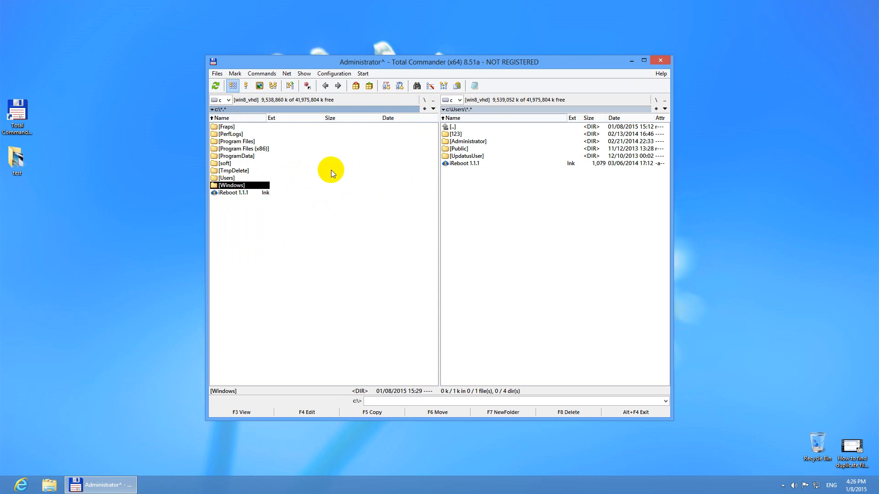
{"action": "mouse_move", "coordinate": [319, 169]}
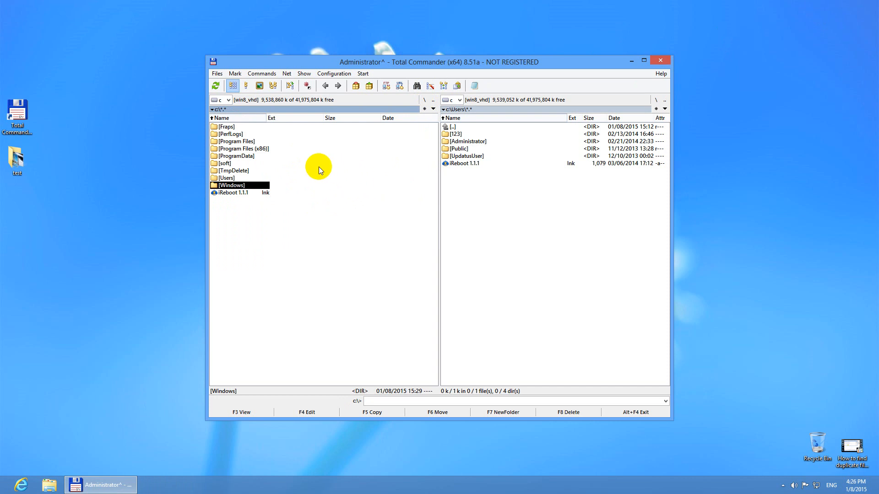
{"action": "mouse_move", "coordinate": [273, 85]}
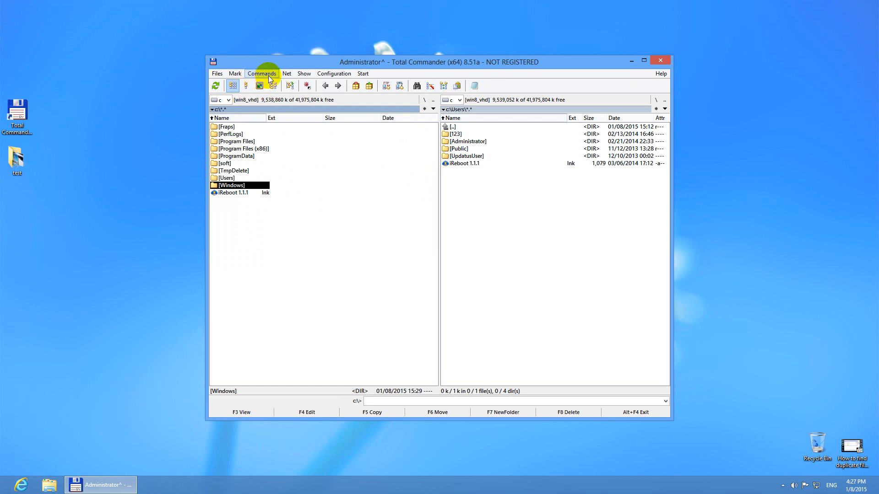
Step: Open Find Files from the Commands menu and drag the dialog to a convenient spot
{"action": "left_click", "coordinate": [261, 73]}
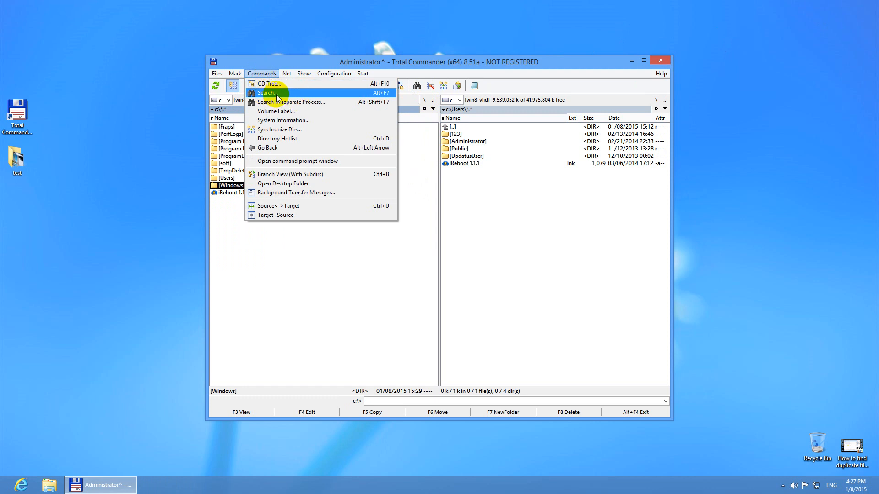
{"action": "mouse_move", "coordinate": [311, 102]}
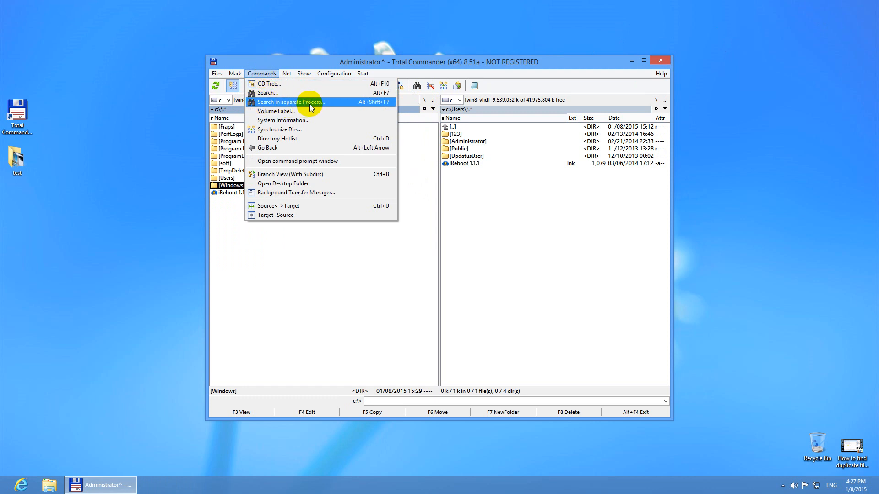
{"action": "mouse_move", "coordinate": [338, 105]}
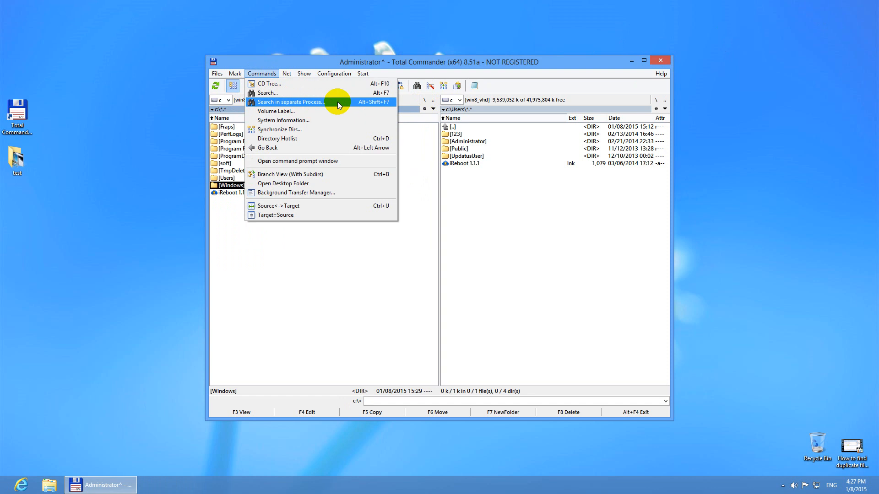
{"action": "left_click", "coordinate": [268, 93]}
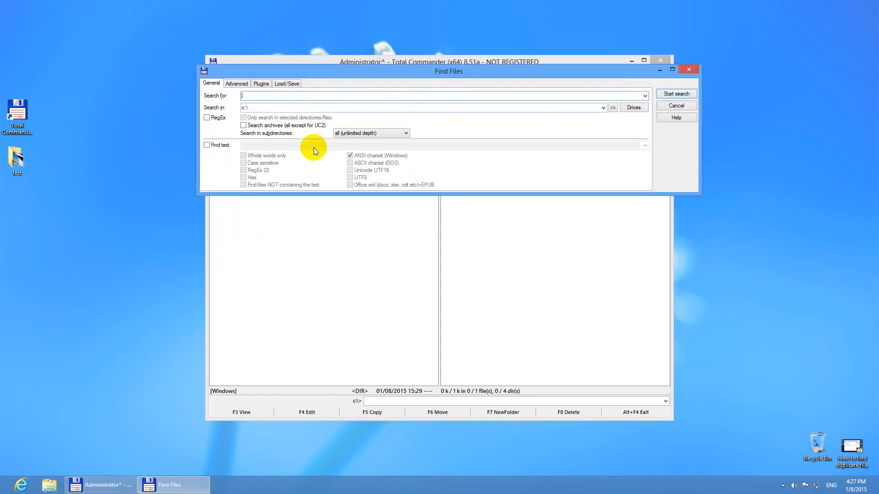
{"action": "left_click_drag", "start_coordinate": [449, 71], "coordinate": [339, 214]}
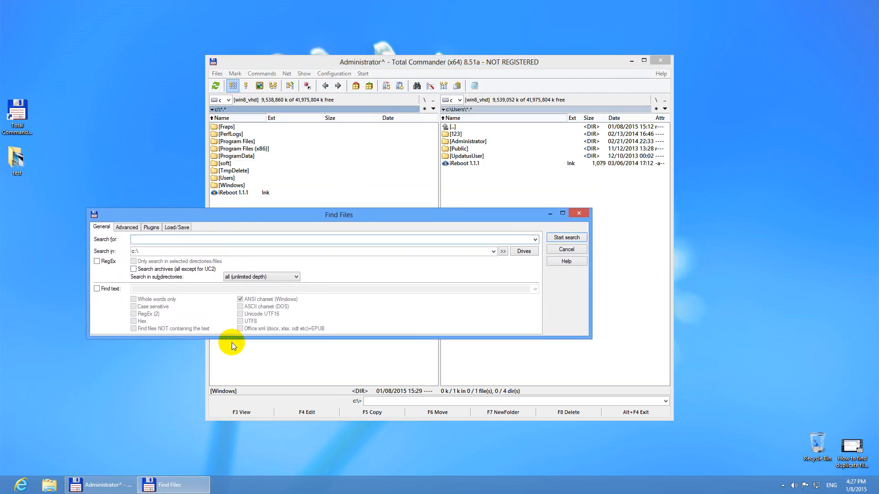
{"action": "left_click_drag", "start_coordinate": [338, 214], "coordinate": [330, 241]}
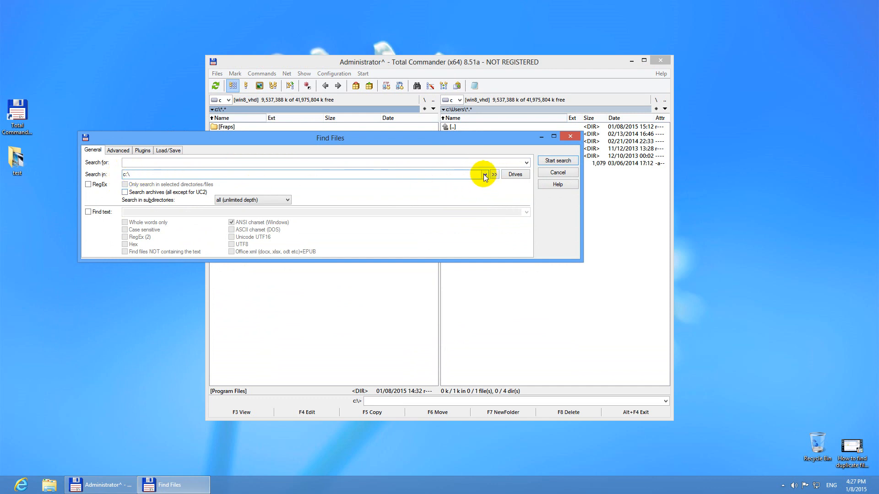
Step: Keep c:\ as the search location and enter *.jpg as the search pattern
{"action": "left_click", "coordinate": [484, 174]}
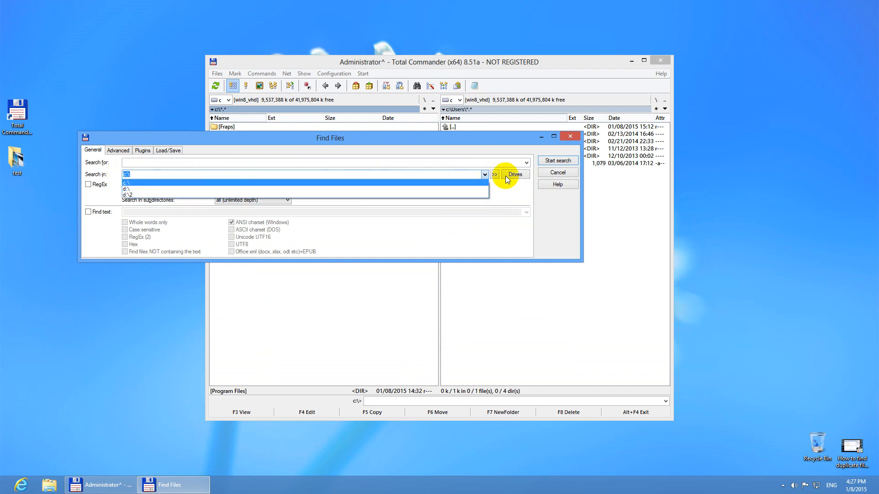
{"action": "left_click", "coordinate": [494, 173]}
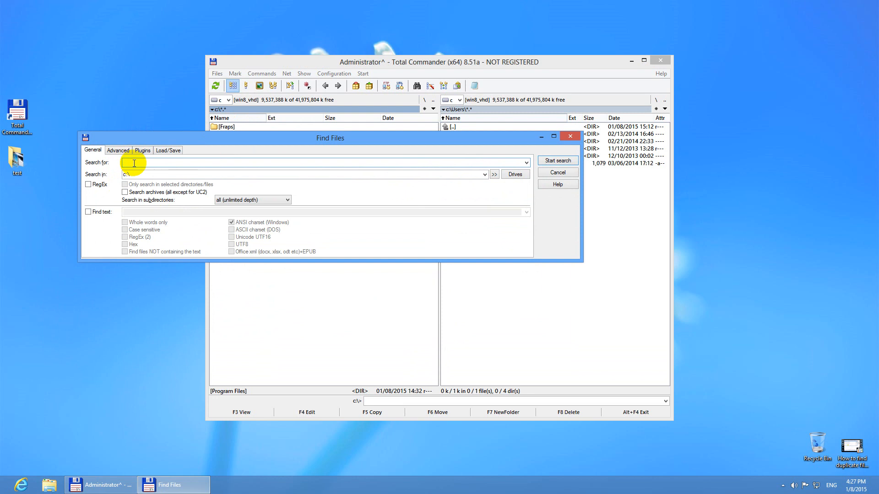
{"action": "mouse_move", "coordinate": [143, 161]}
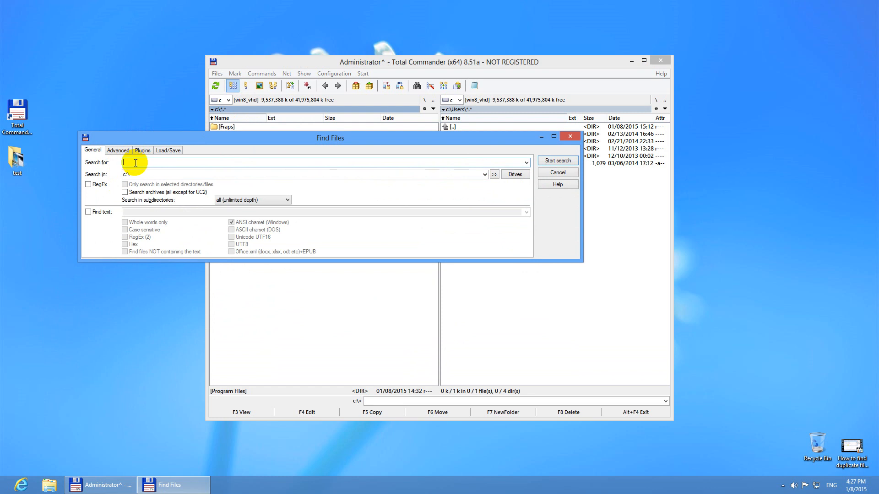
{"action": "type", "text": "*"}
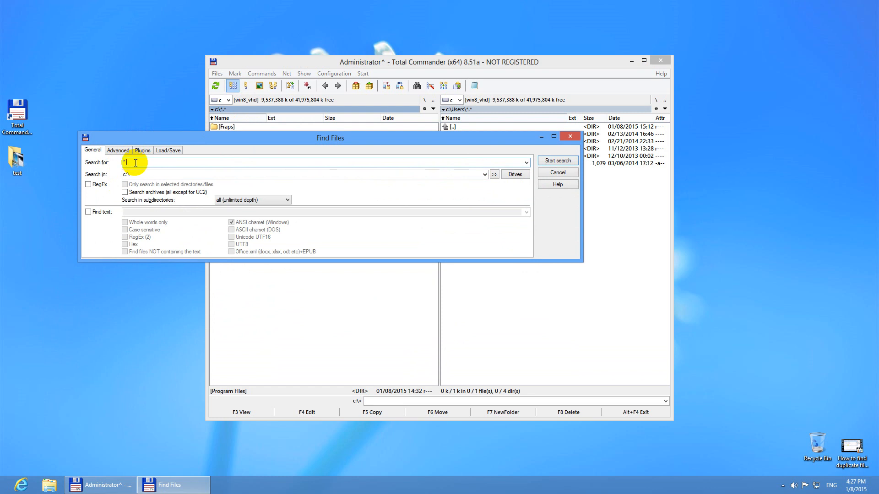
{"action": "type", "text": ".jpg"}
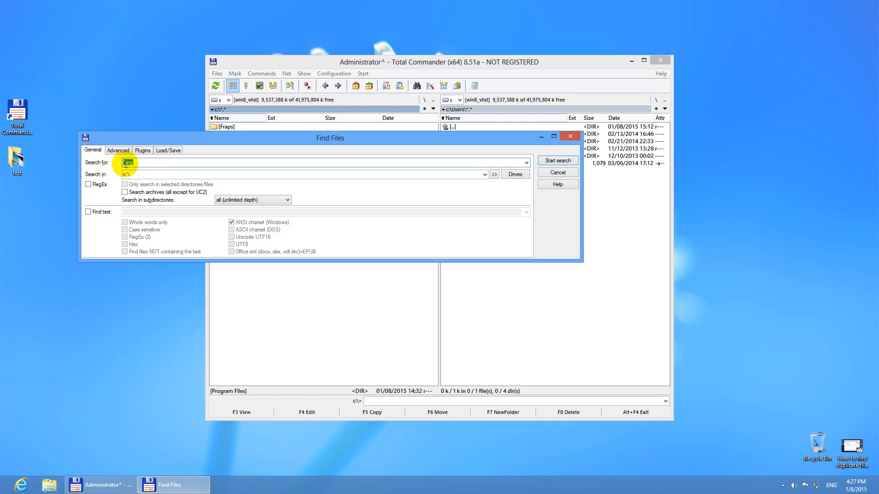
{"action": "left_click", "coordinate": [137, 174]}
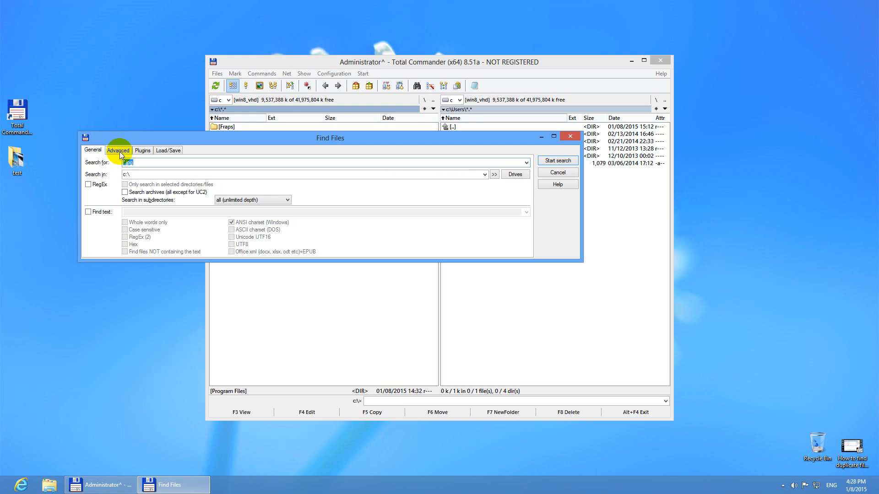
Step: On the Advanced tab, enable Find duplicate files matching by size and contents, not by name
{"action": "left_click", "coordinate": [119, 151]}
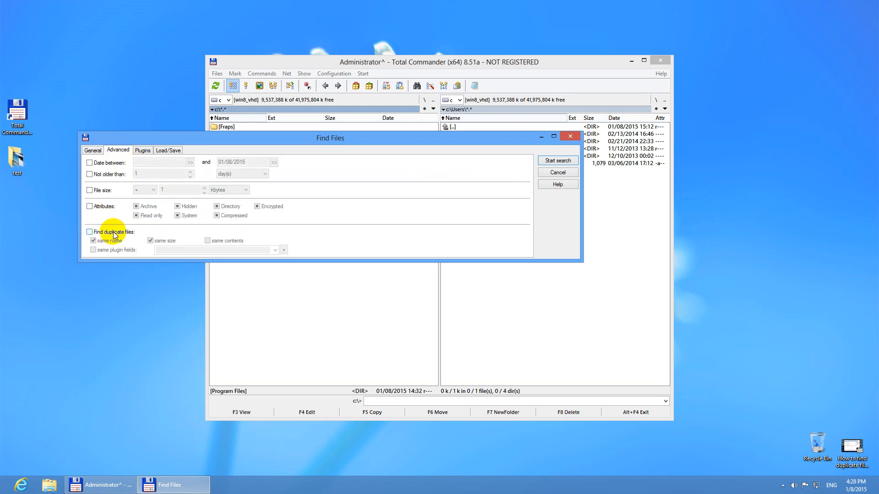
{"action": "left_click", "coordinate": [89, 231]}
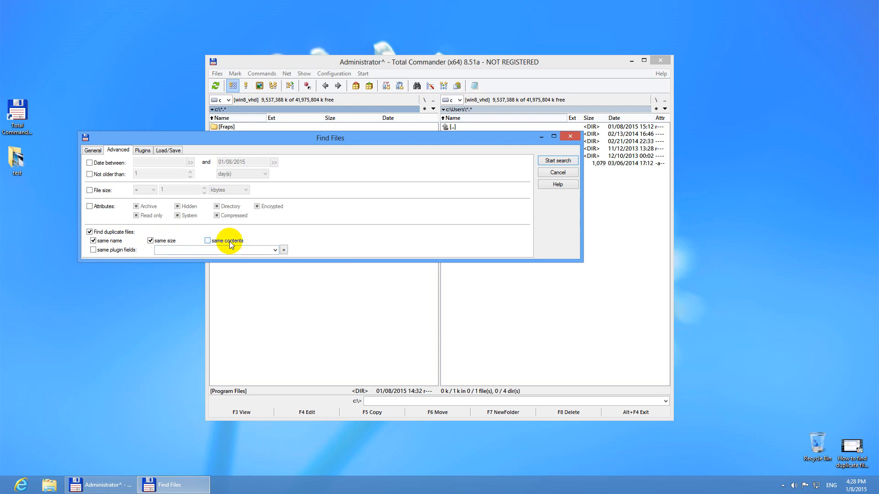
{"action": "left_click", "coordinate": [208, 240]}
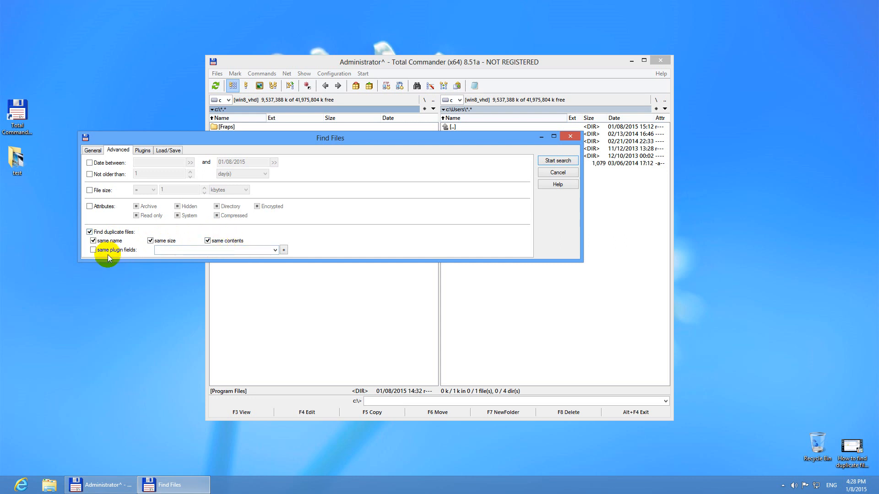
{"action": "left_click", "coordinate": [94, 241]}
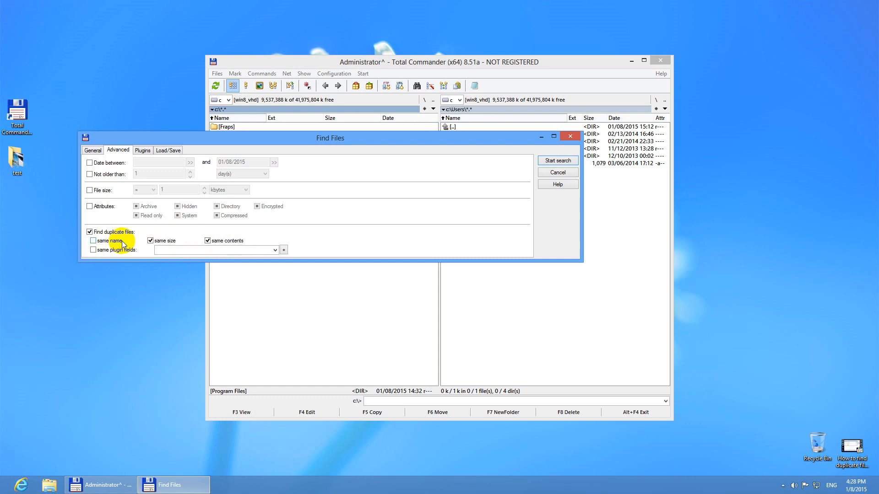
{"action": "left_click", "coordinate": [93, 240]}
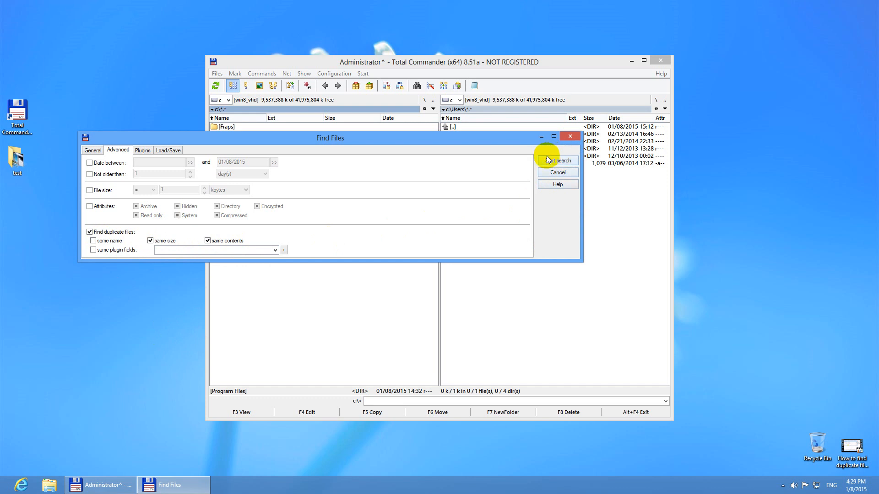
Step: Start the duplicate search, listing 716 duplicates, and maximize the results window
{"action": "left_click", "coordinate": [557, 161]}
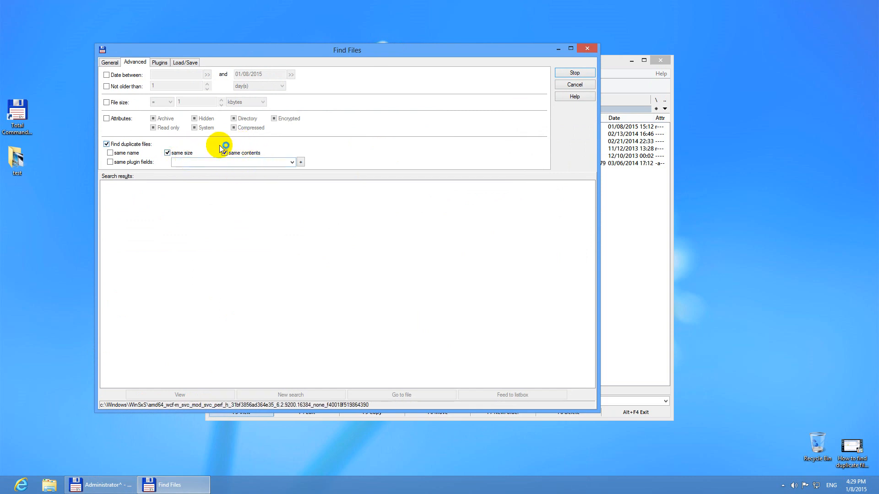
{"action": "left_click", "coordinate": [224, 153]}
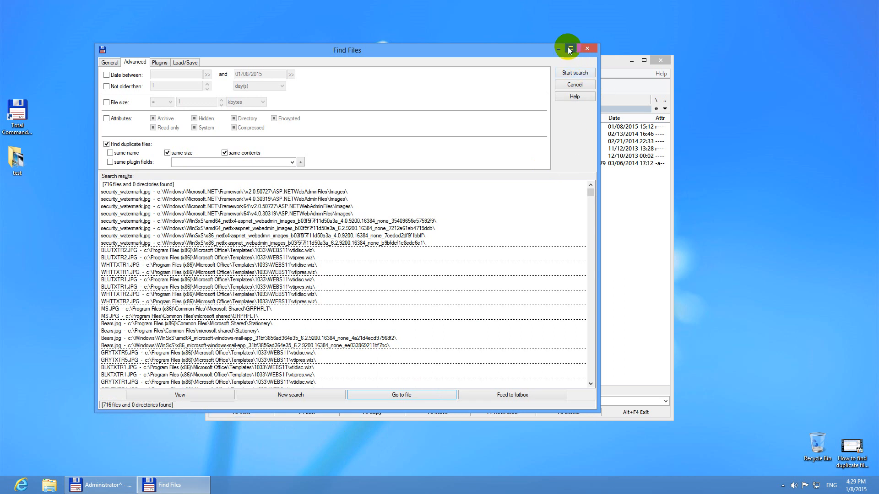
{"action": "left_click", "coordinate": [568, 49]}
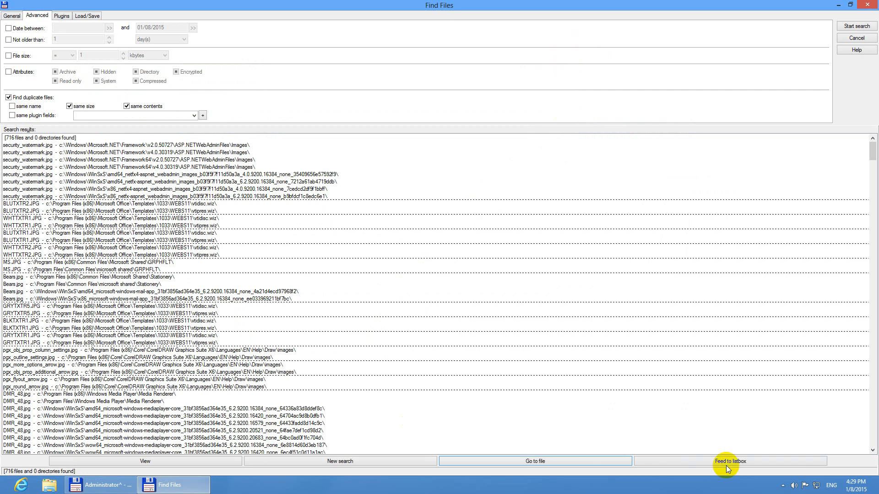
{"action": "mouse_move", "coordinate": [301, 469]}
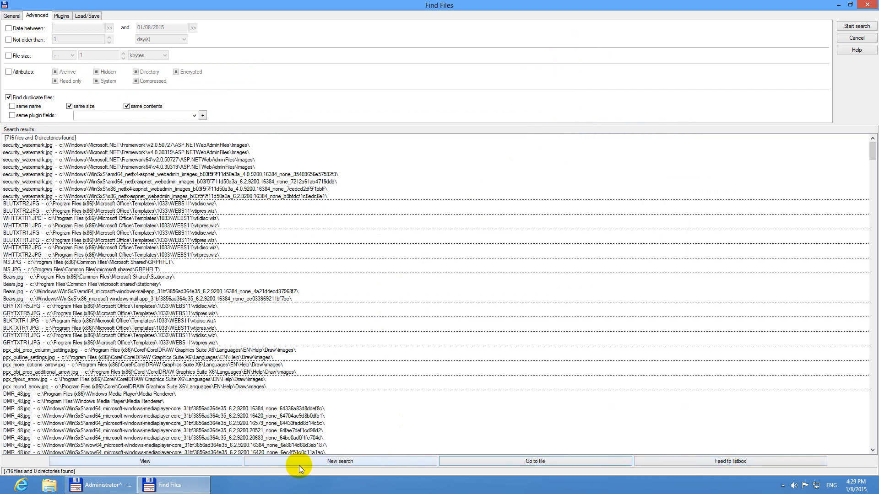
{"action": "mouse_move", "coordinate": [401, 455]}
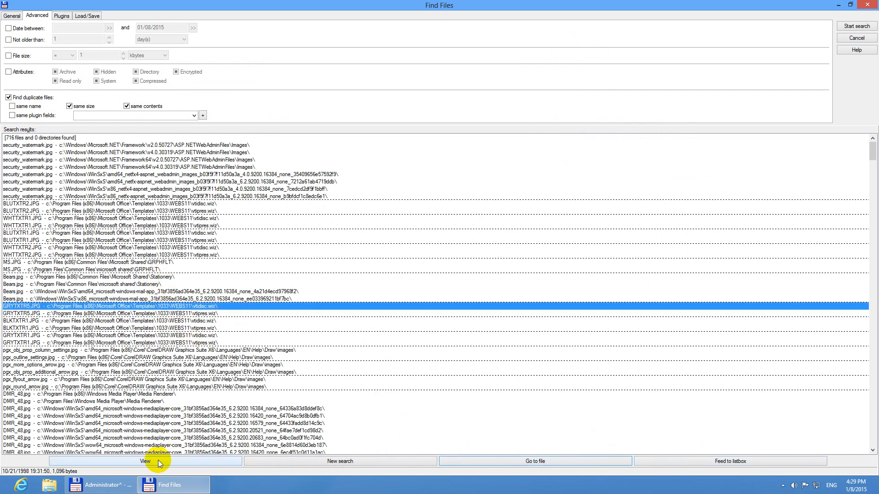
{"action": "left_click", "coordinate": [144, 460]}
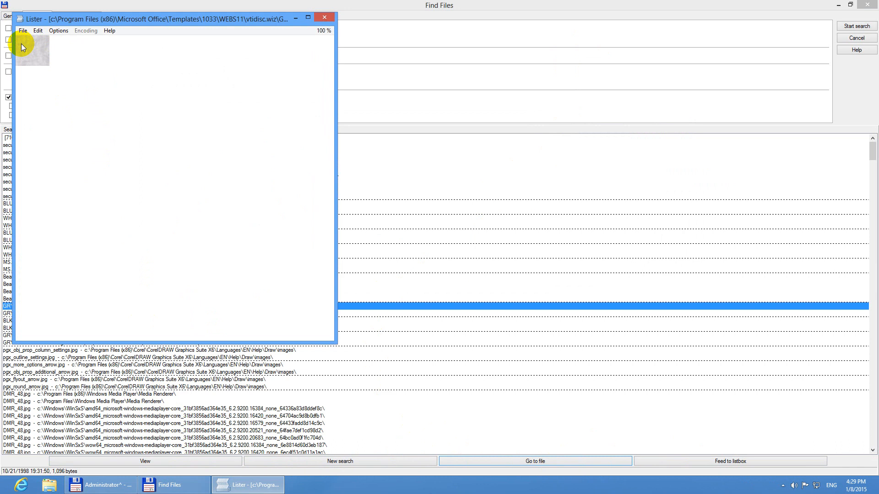
{"action": "mouse_move", "coordinate": [325, 16]}
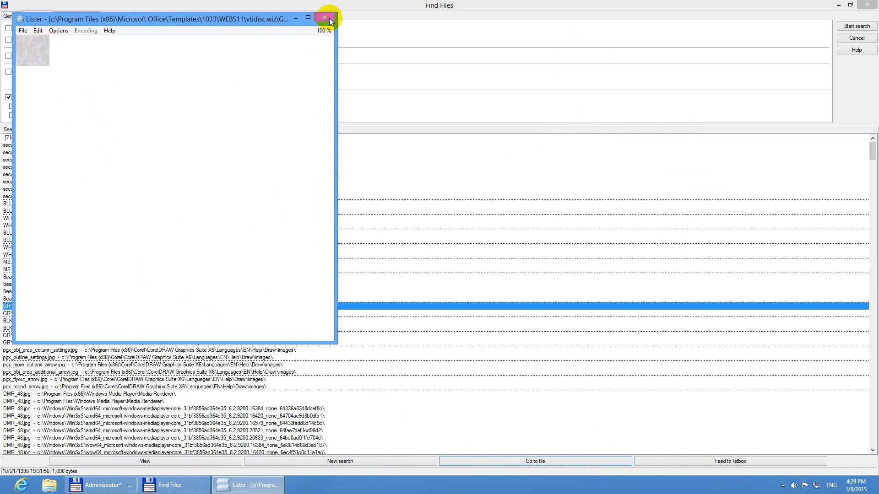
{"action": "left_click", "coordinate": [324, 17]}
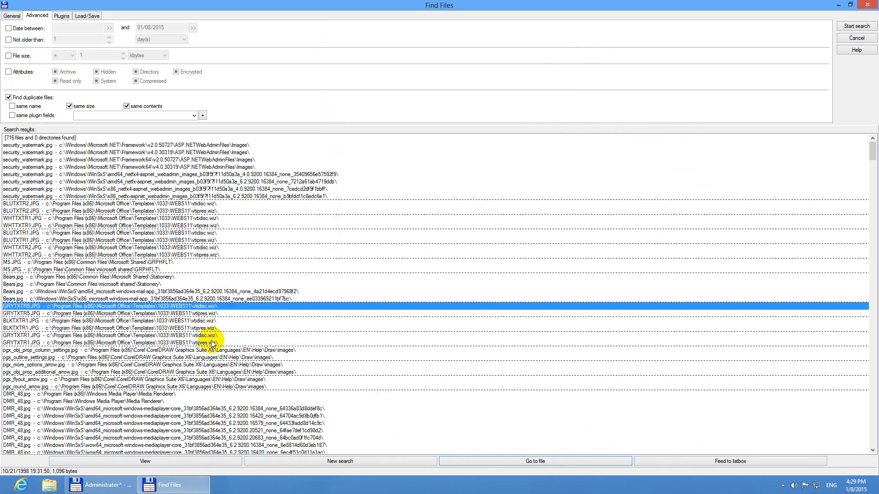
{"action": "left_click", "coordinate": [144, 460]}
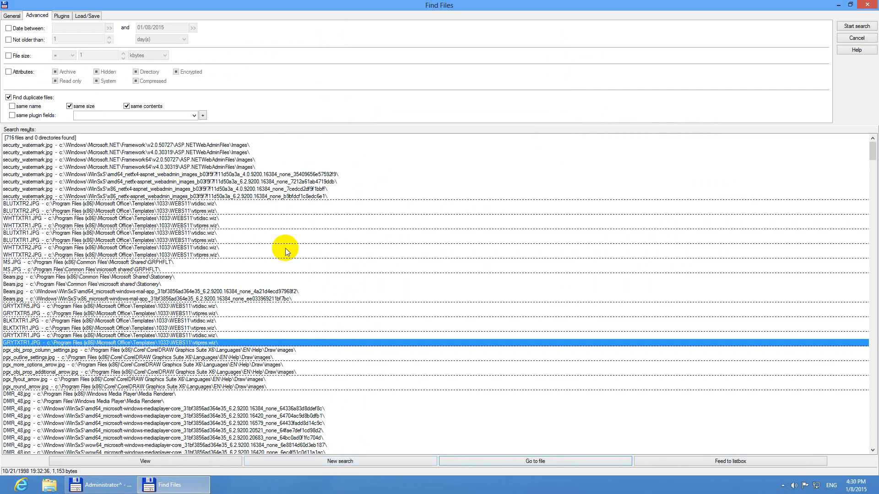
{"action": "mouse_move", "coordinate": [363, 406]}
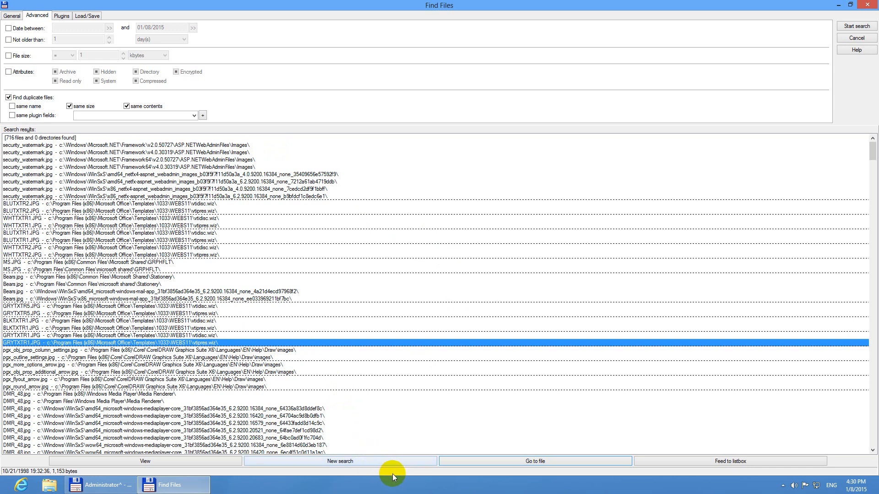
{"action": "mouse_move", "coordinate": [515, 462]}
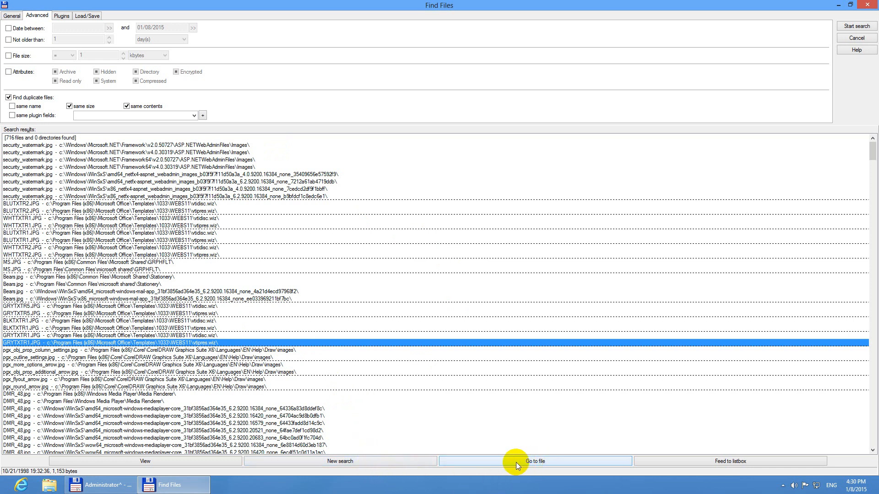
{"action": "mouse_move", "coordinate": [385, 267]}
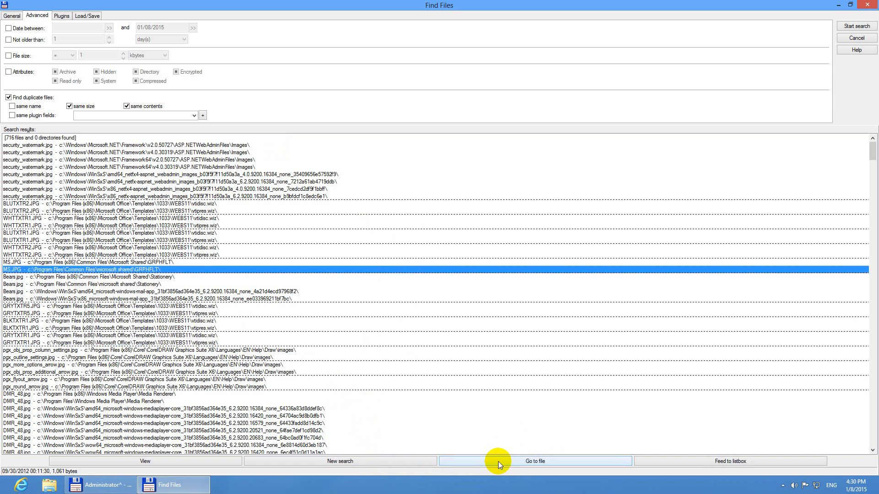
Step: Use Go to file to jump to the GRPHFLT folder holding the duplicate MS.JPG
{"action": "left_click", "coordinate": [533, 461]}
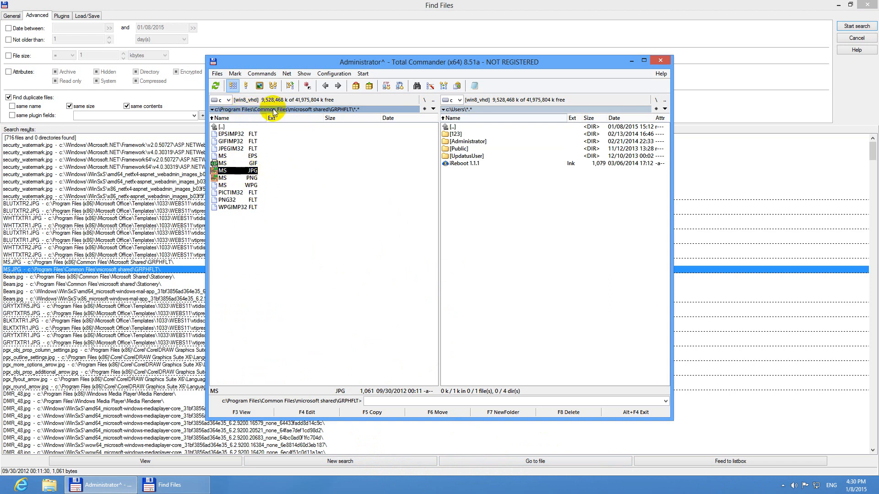
{"action": "mouse_move", "coordinate": [286, 118]}
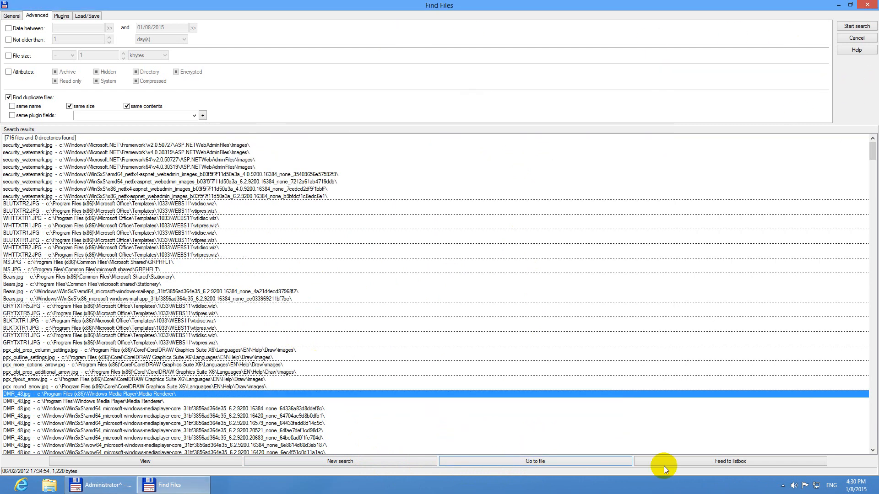
{"action": "mouse_move", "coordinate": [728, 461]}
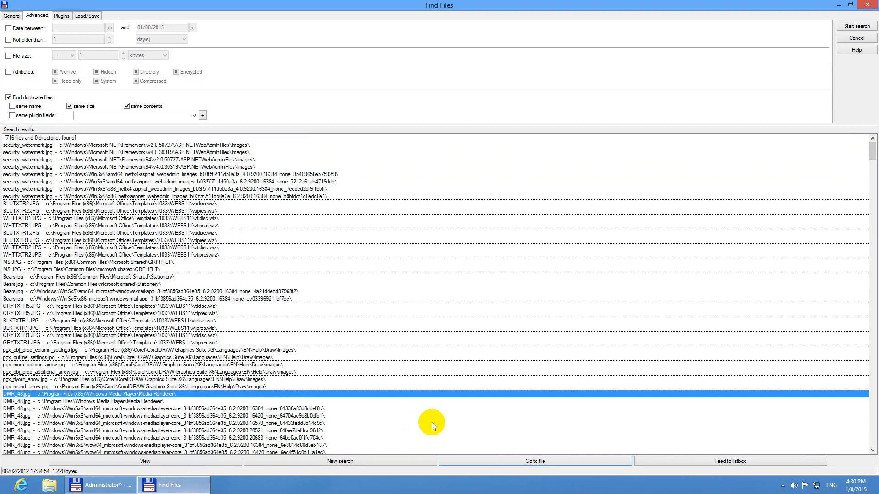
{"action": "mouse_move", "coordinate": [374, 311]}
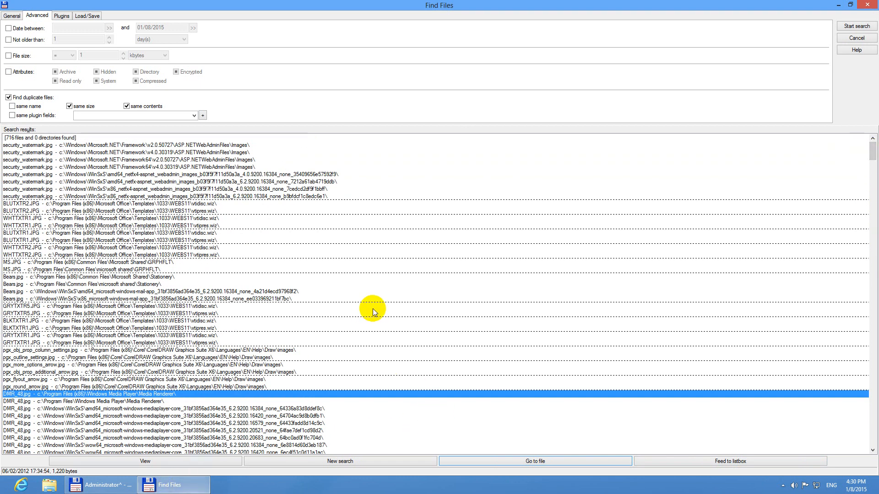
{"action": "mouse_move", "coordinate": [403, 312]}
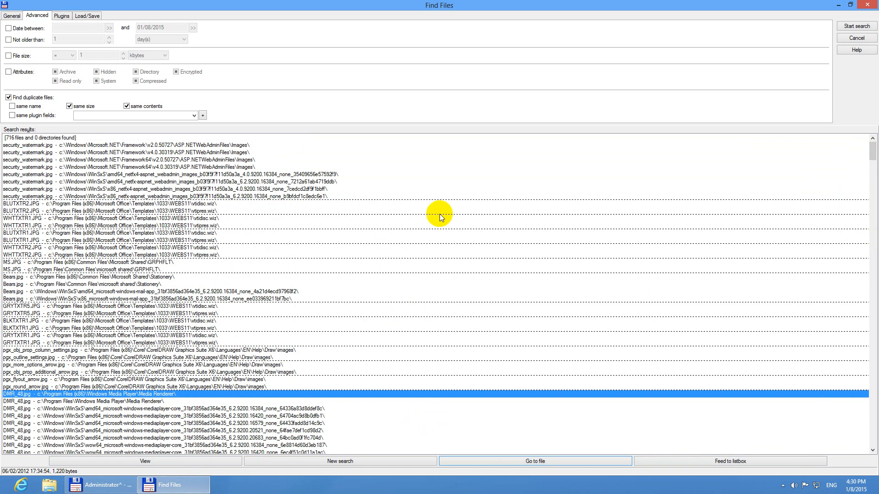
{"action": "mouse_move", "coordinate": [437, 233]}
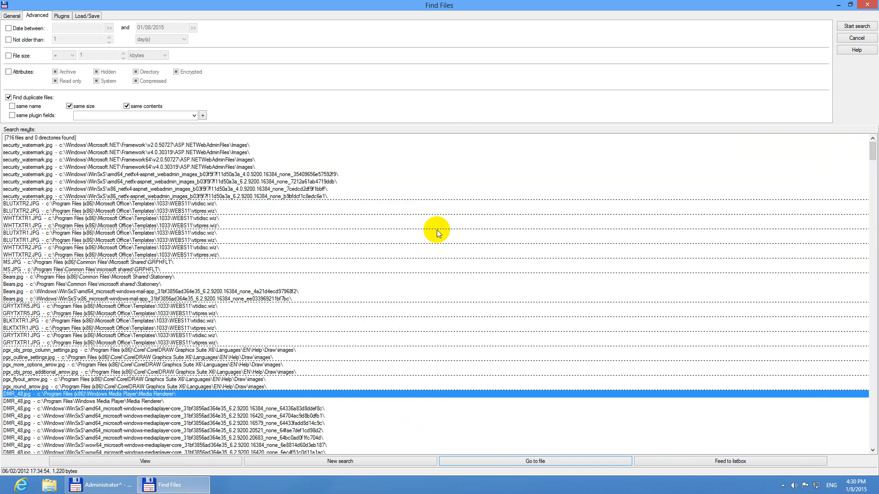
{"action": "mouse_move", "coordinate": [267, 221]}
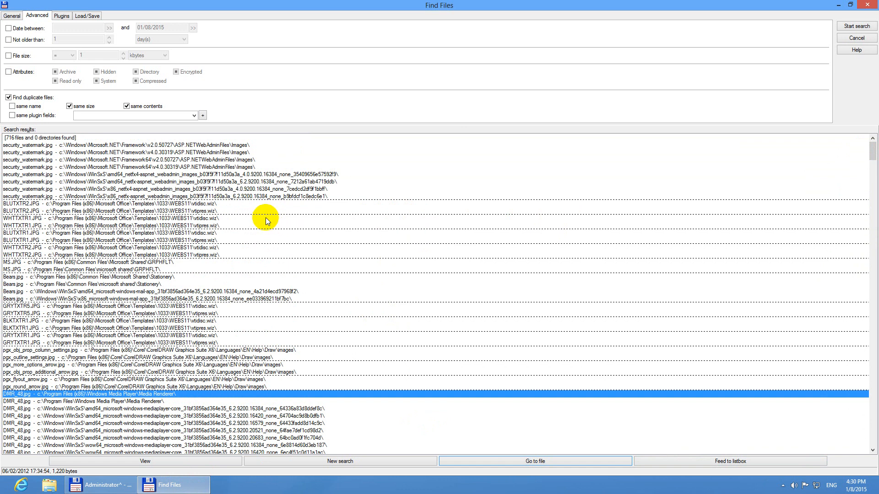
{"action": "left_click", "coordinate": [260, 225]}
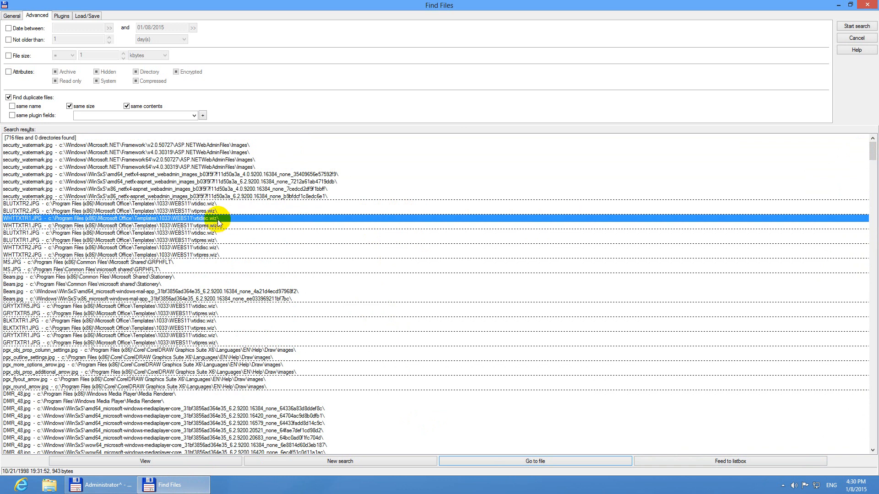
{"action": "left_click", "coordinate": [28, 225]}
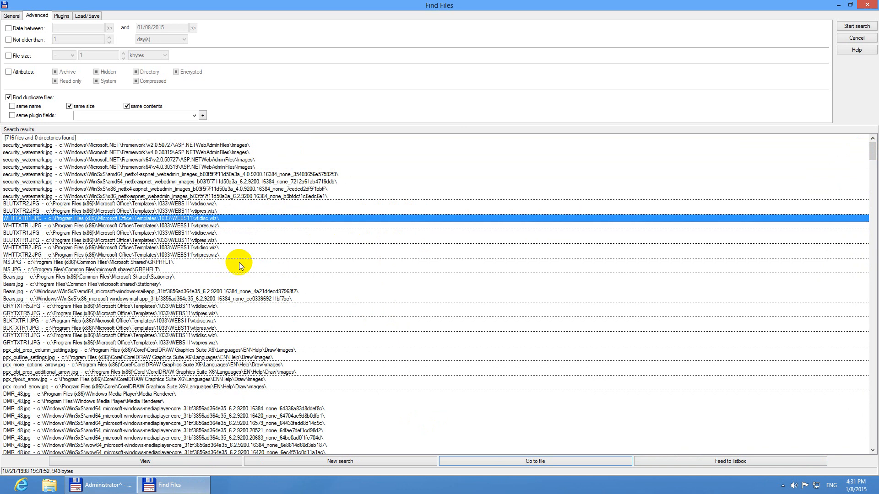
{"action": "left_click", "coordinate": [241, 262]}
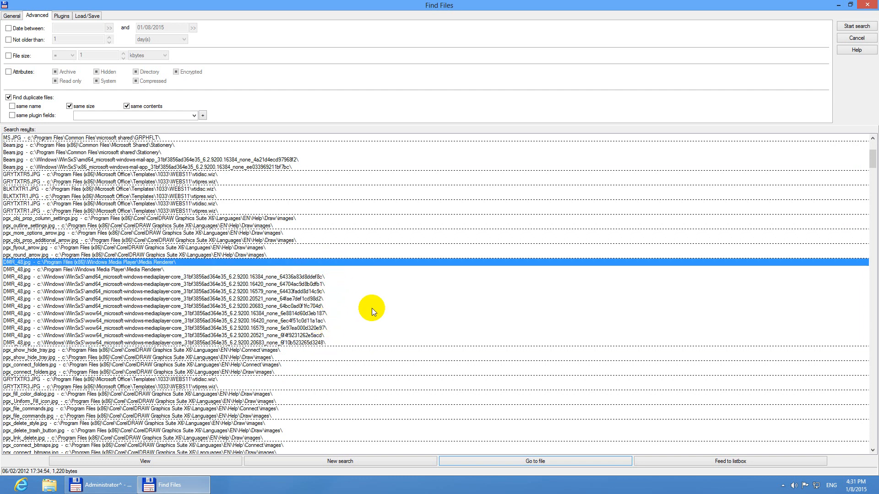
{"action": "mouse_move", "coordinate": [670, 441]}
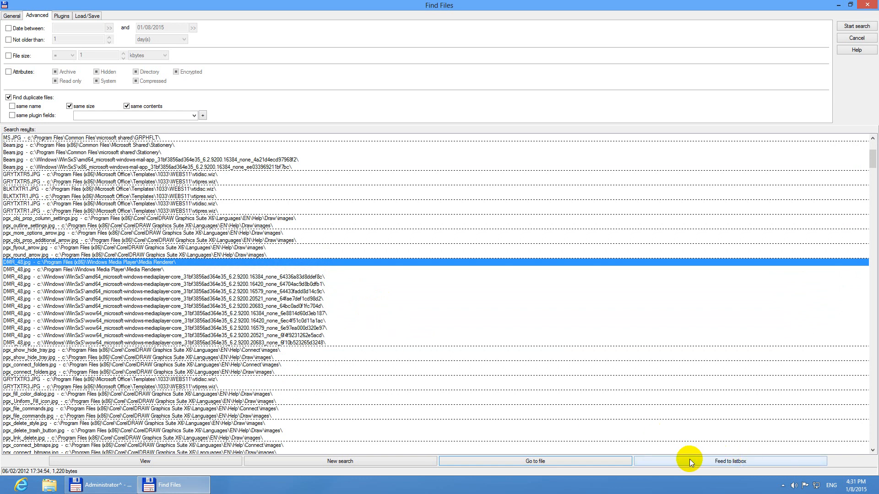
Step: Feed the 716 duplicate results to the file panel and mark a duplicate copy
{"action": "left_click", "coordinate": [729, 461]}
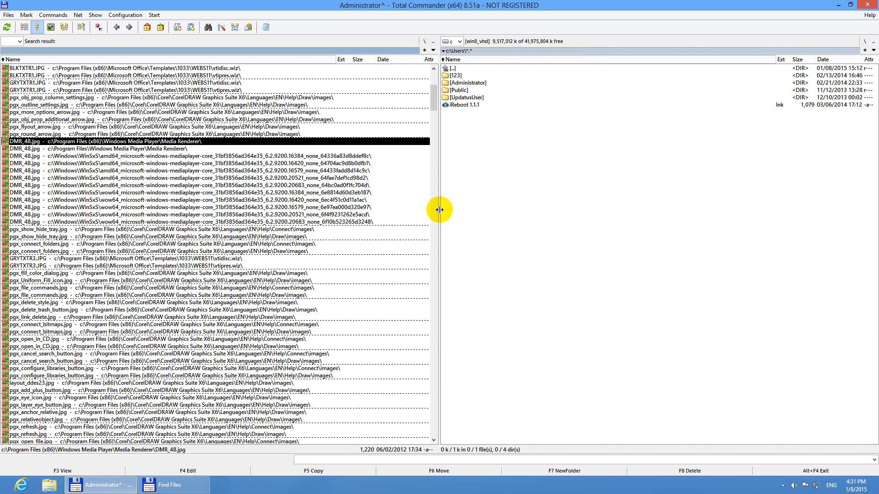
{"action": "mouse_move", "coordinate": [436, 98]}
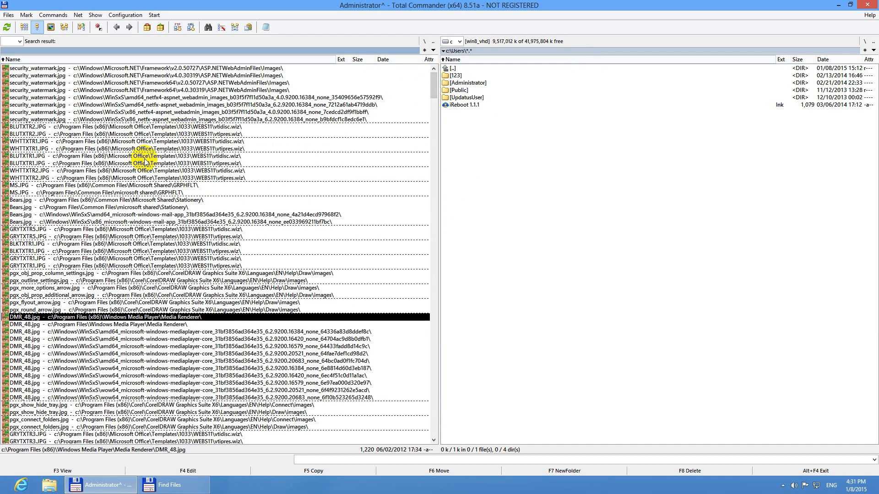
{"action": "left_click", "coordinate": [163, 155]}
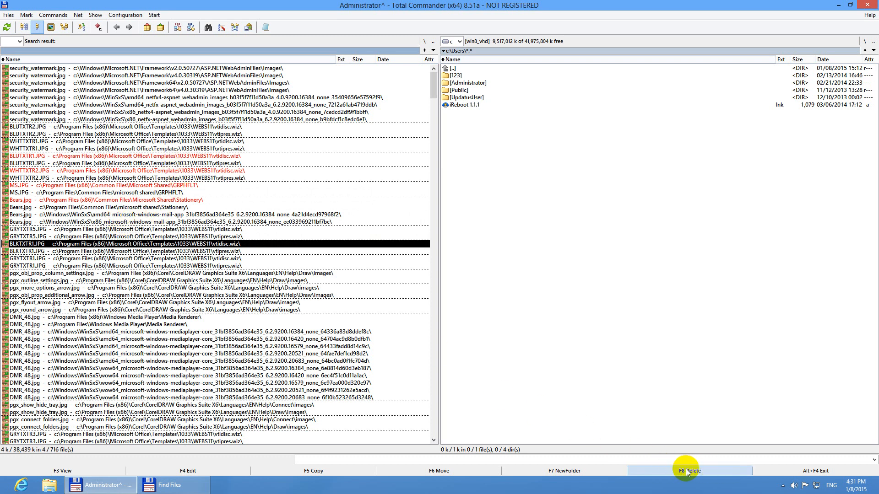
{"action": "mouse_move", "coordinate": [502, 471]}
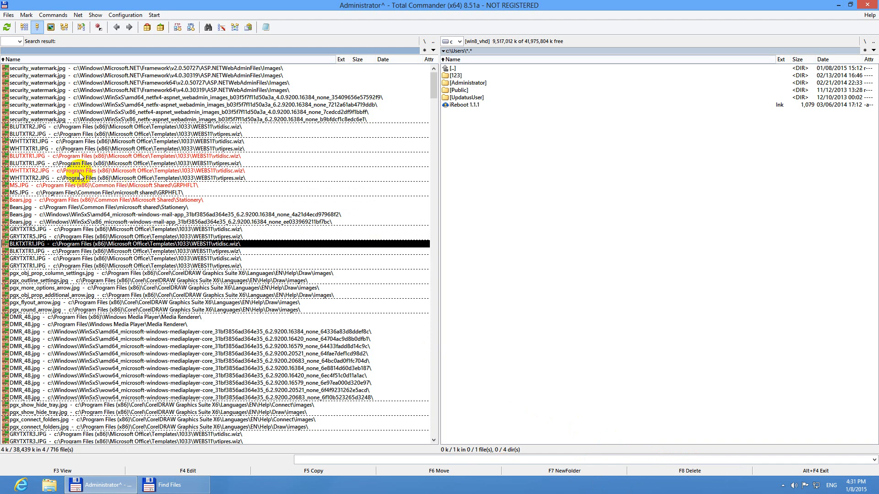
{"action": "mouse_move", "coordinate": [93, 177]}
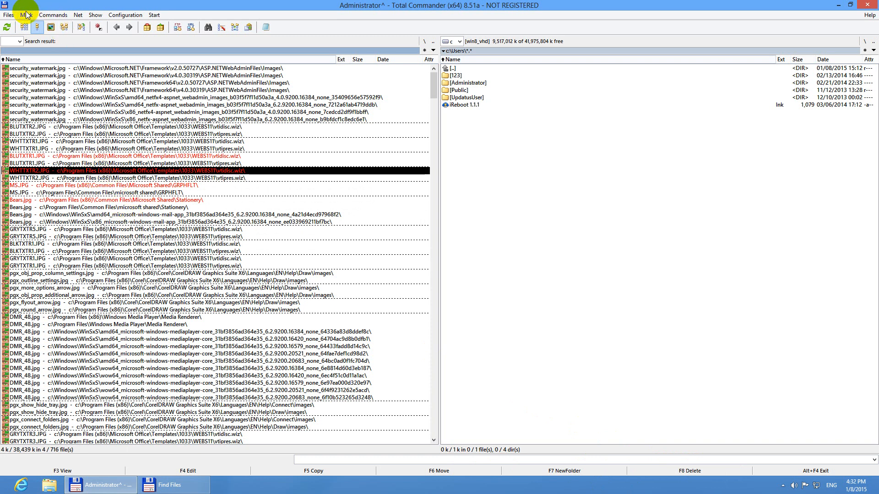
Step: Unselect all, then use Select Group to mark 605 duplicates keeping one per group
{"action": "left_click", "coordinate": [25, 15]}
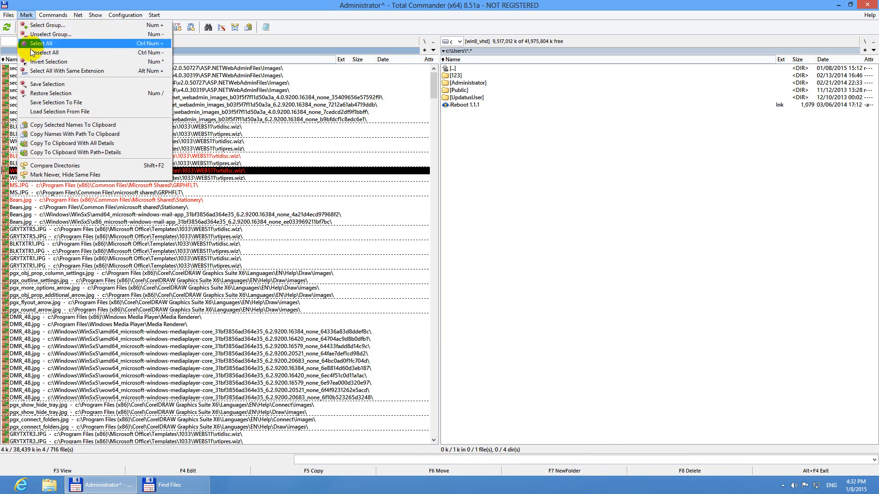
{"action": "mouse_move", "coordinate": [51, 52]}
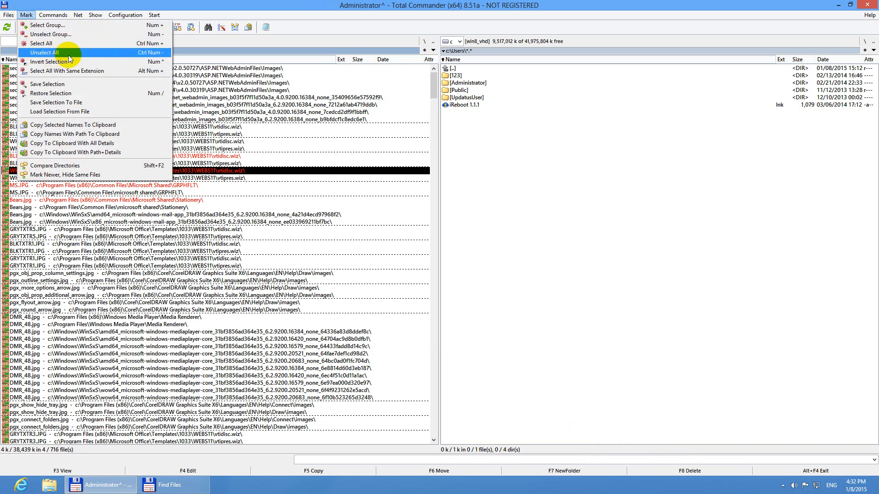
{"action": "left_click", "coordinate": [41, 52]}
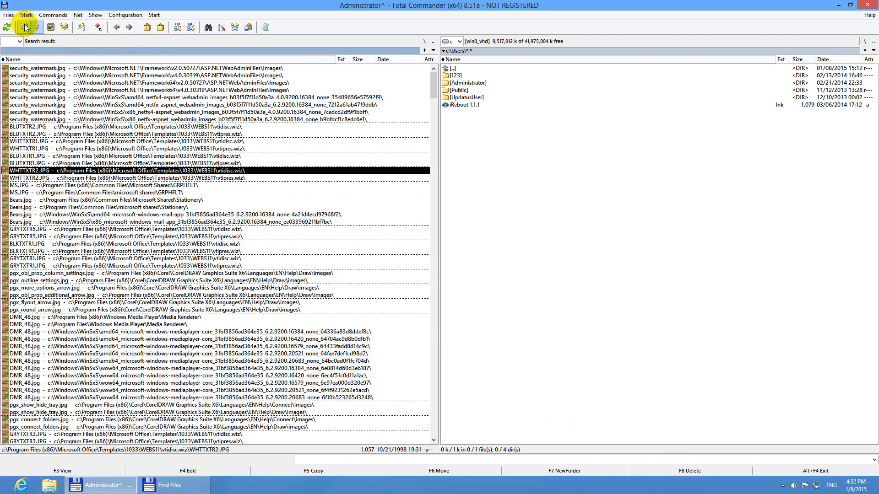
{"action": "left_click", "coordinate": [25, 15]}
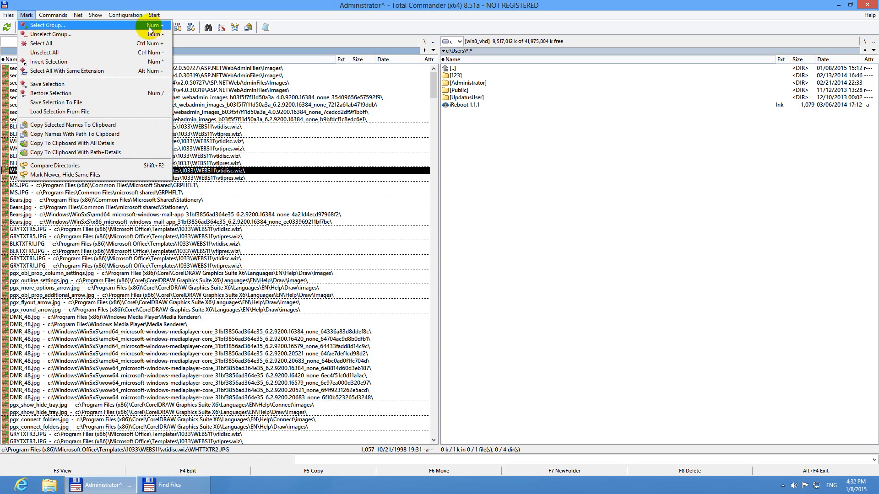
{"action": "mouse_move", "coordinate": [159, 32]}
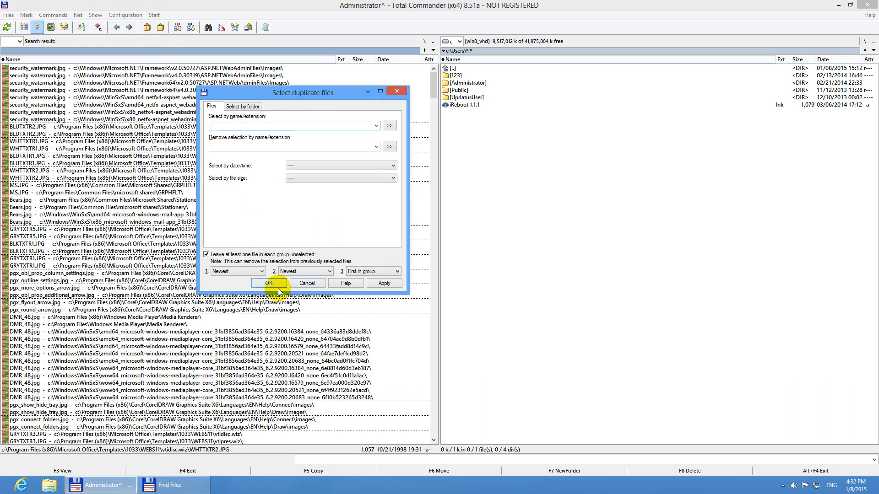
{"action": "left_click", "coordinate": [269, 283]}
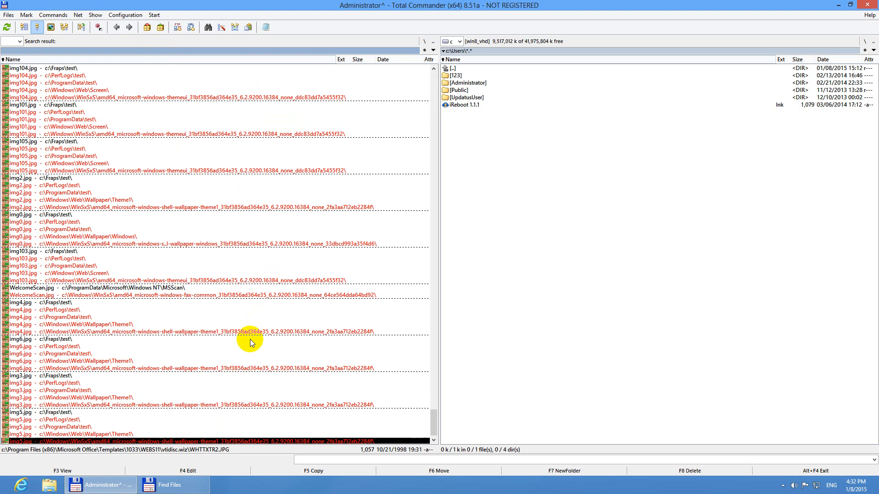
{"action": "mouse_move", "coordinate": [78, 179]}
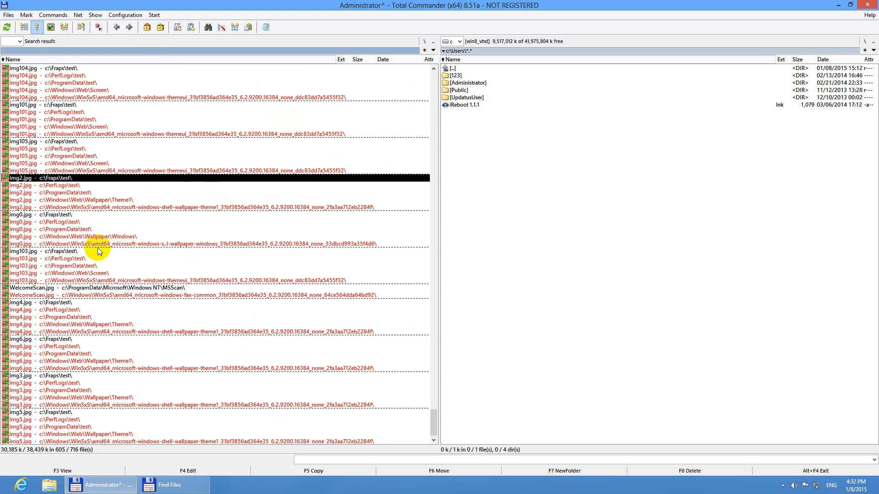
{"action": "mouse_move", "coordinate": [296, 348]}
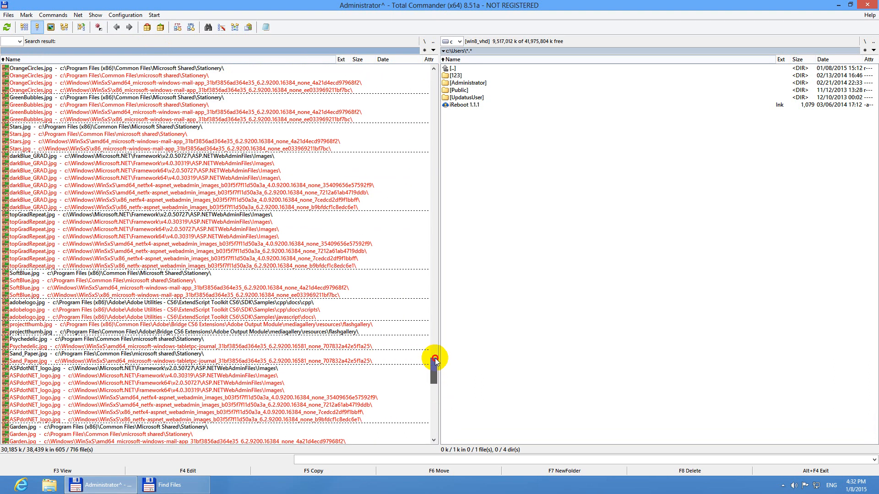
{"action": "left_click_drag", "start_coordinate": [433, 362], "coordinate": [433, 258]}
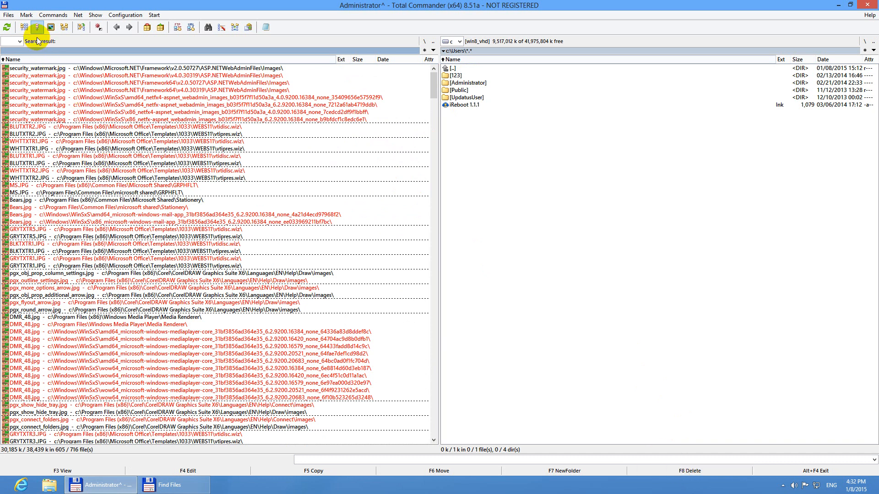
Step: Clear all 605 duplicate marks via Mark > Unselect All and reopen the Mark menu
{"action": "left_click", "coordinate": [25, 15]}
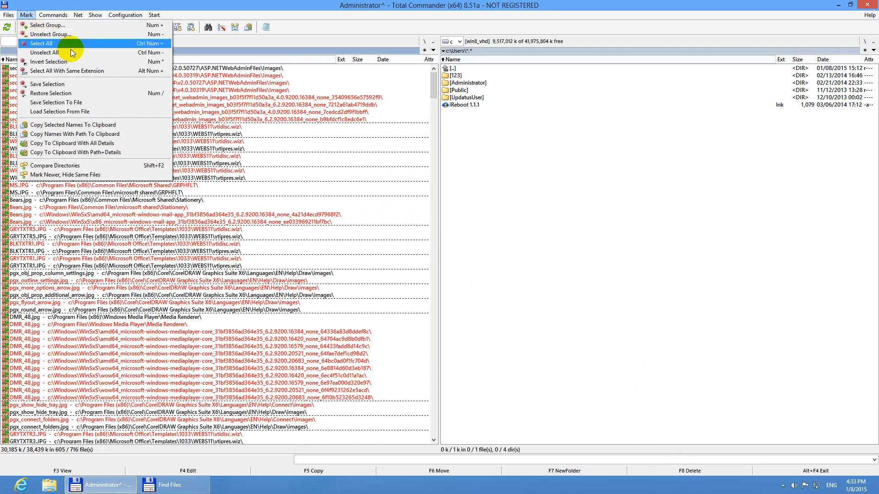
{"action": "mouse_move", "coordinate": [42, 52]}
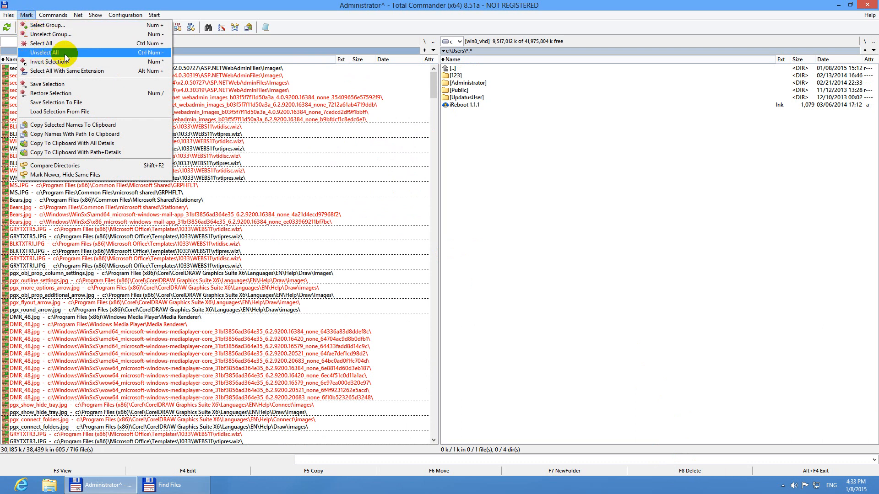
{"action": "left_click", "coordinate": [47, 53]}
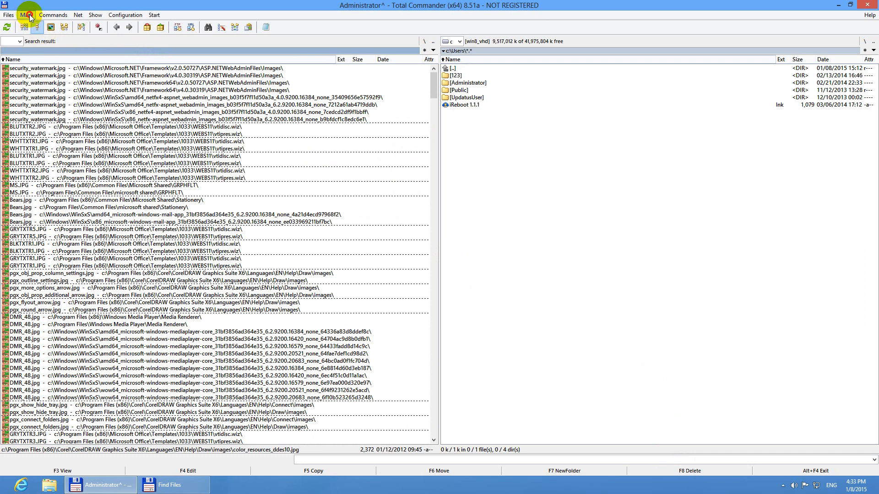
{"action": "left_click", "coordinate": [26, 14]}
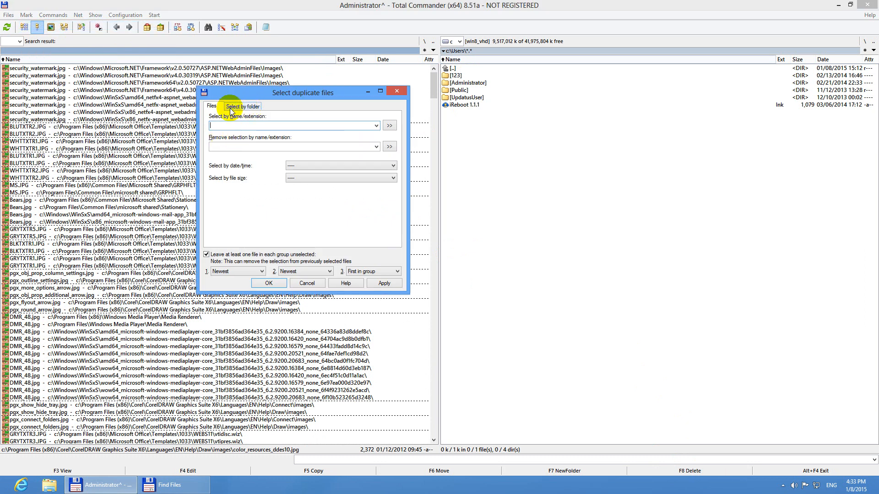
Step: On the Select by folder tab, choose only c:\Fraps\test, c:\PerfLogs\test and c:\ProgramData\test
{"action": "left_click", "coordinate": [241, 106]}
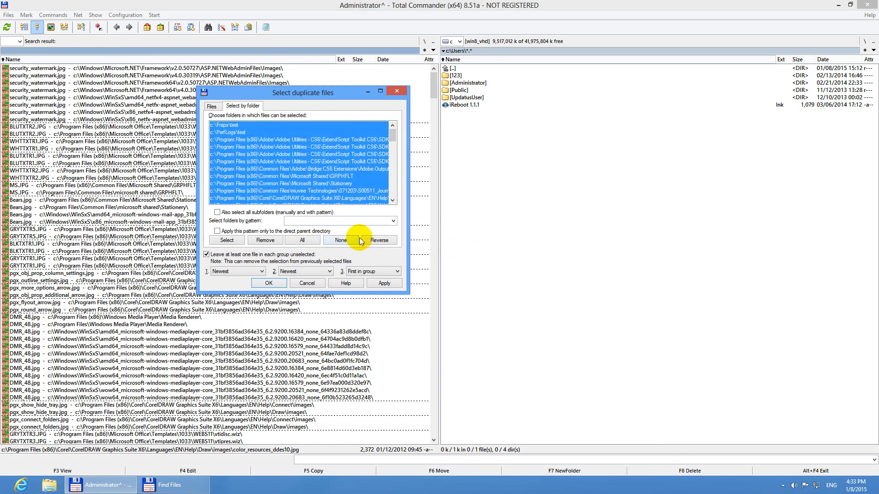
{"action": "left_click", "coordinate": [340, 240]}
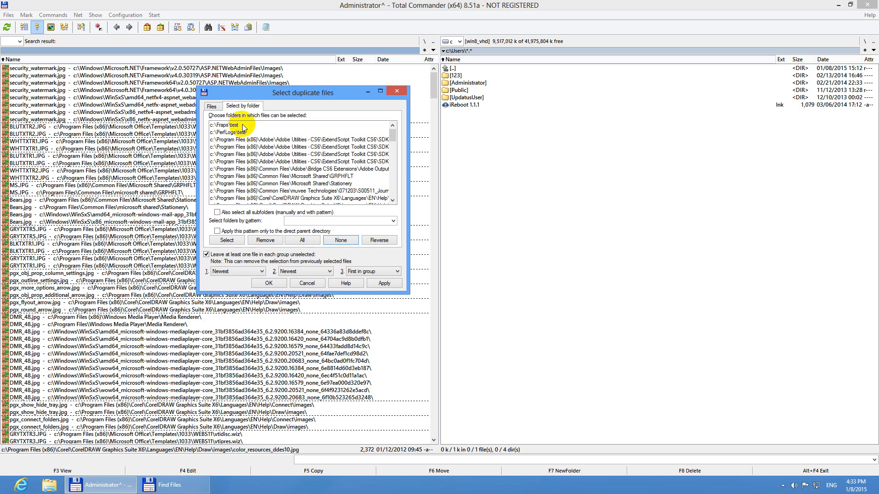
{"action": "left_click", "coordinate": [235, 124]}
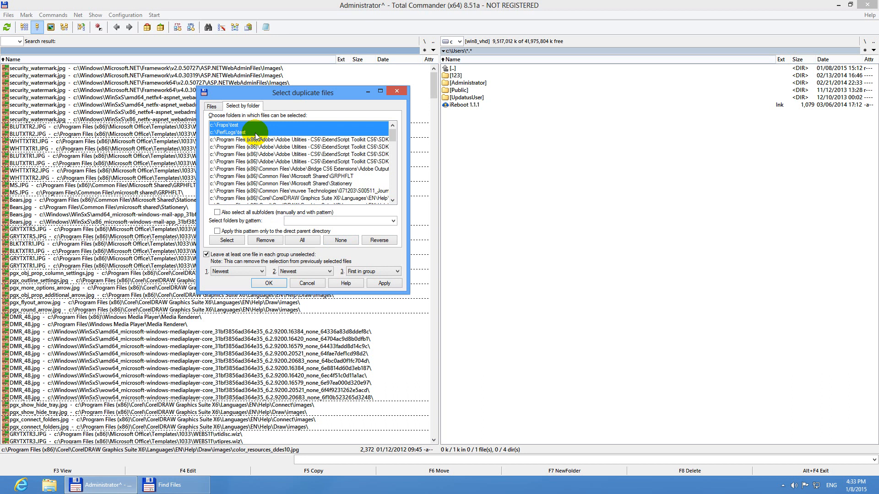
{"action": "mouse_move", "coordinate": [393, 139]}
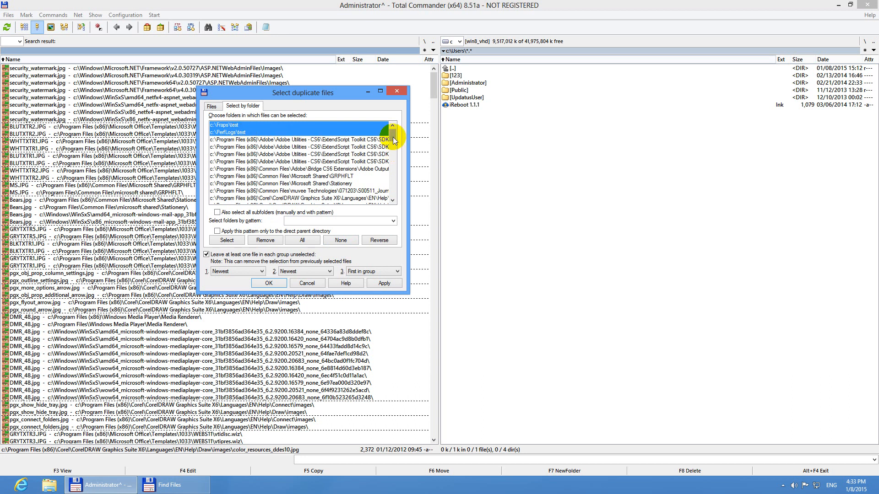
{"action": "left_click_drag", "start_coordinate": [392, 140], "coordinate": [393, 157]}
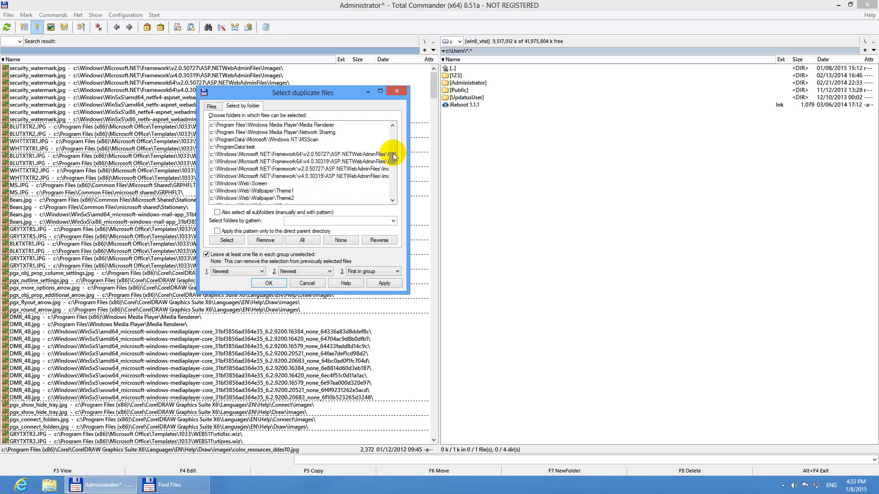
{"action": "left_click", "coordinate": [253, 146]}
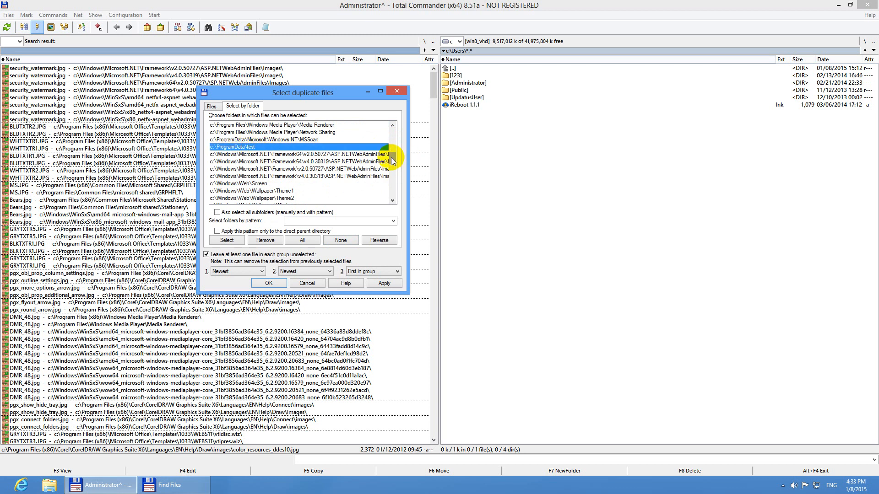
{"action": "left_click", "coordinate": [393, 125]}
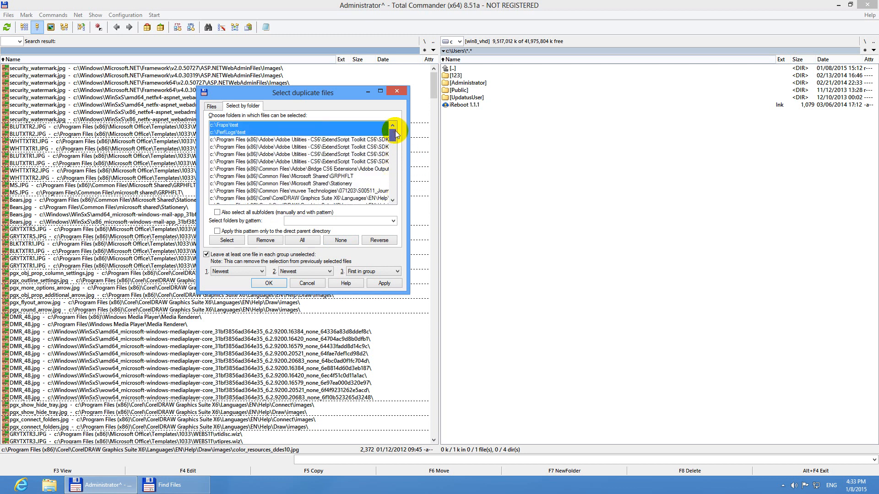
Step: Apply the folder selection, marking the test-folder duplicates, and scroll through the marked list
{"action": "left_click", "coordinate": [268, 283]}
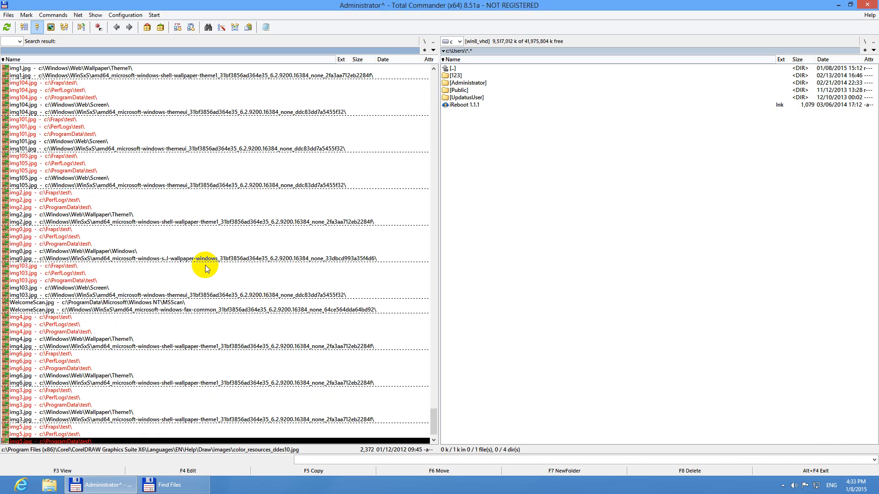
{"action": "left_click", "coordinate": [29, 193]}
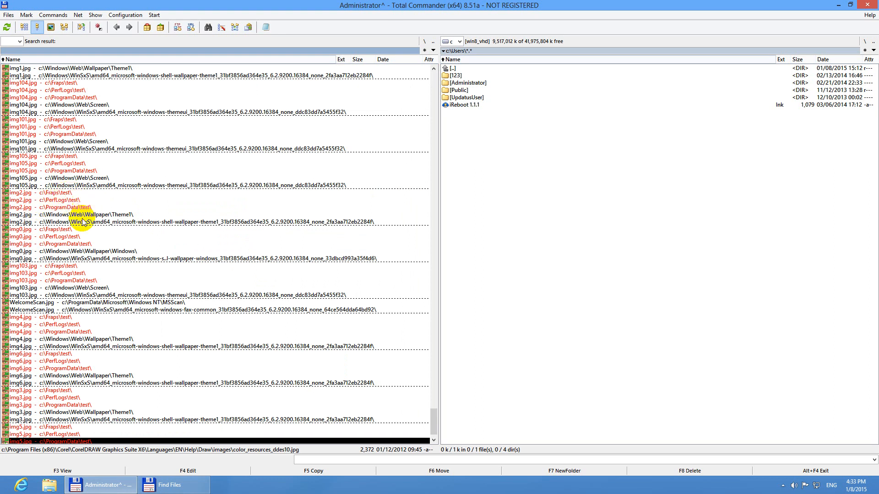
{"action": "mouse_move", "coordinate": [82, 245]}
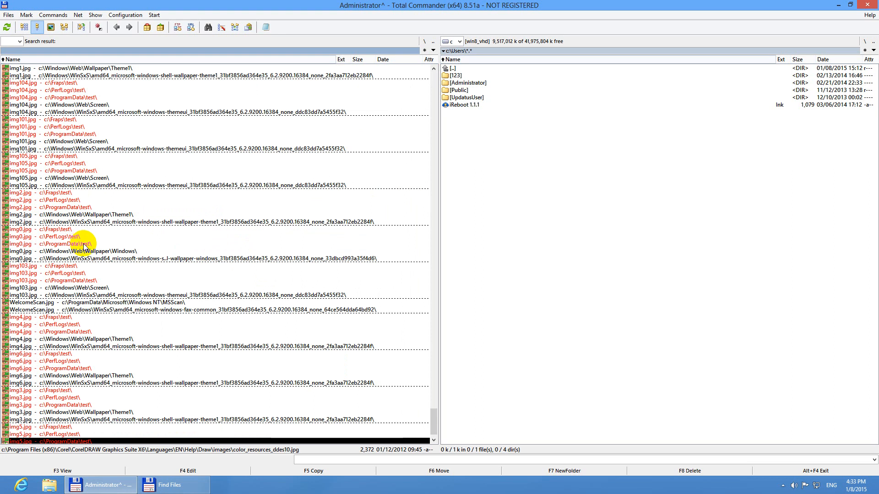
{"action": "mouse_move", "coordinate": [438, 415]}
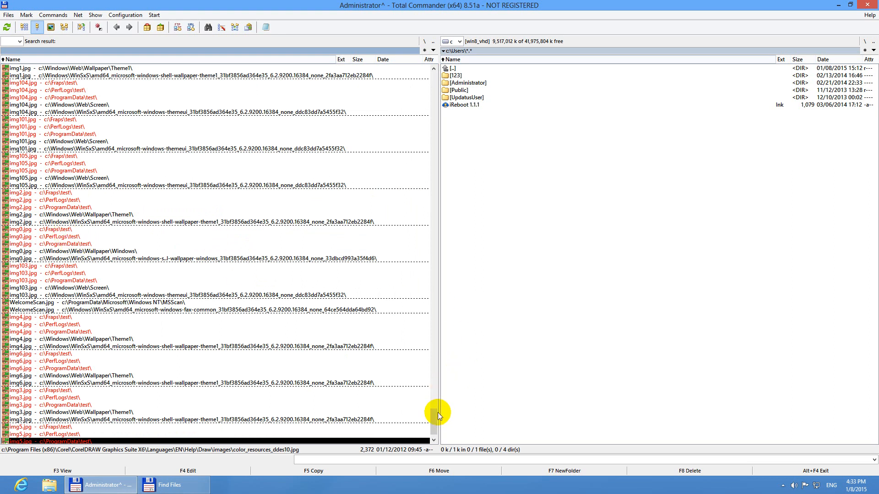
{"action": "left_click_drag", "start_coordinate": [438, 414], "coordinate": [438, 369]}
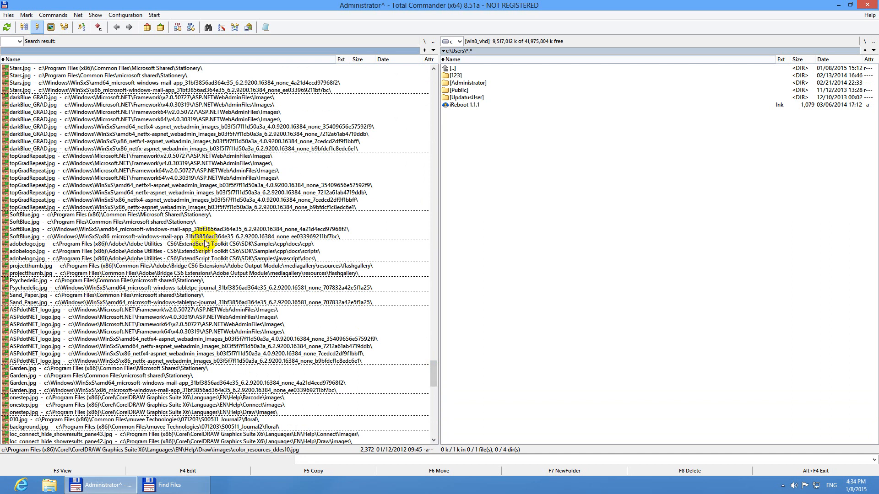
{"action": "mouse_move", "coordinate": [429, 380]}
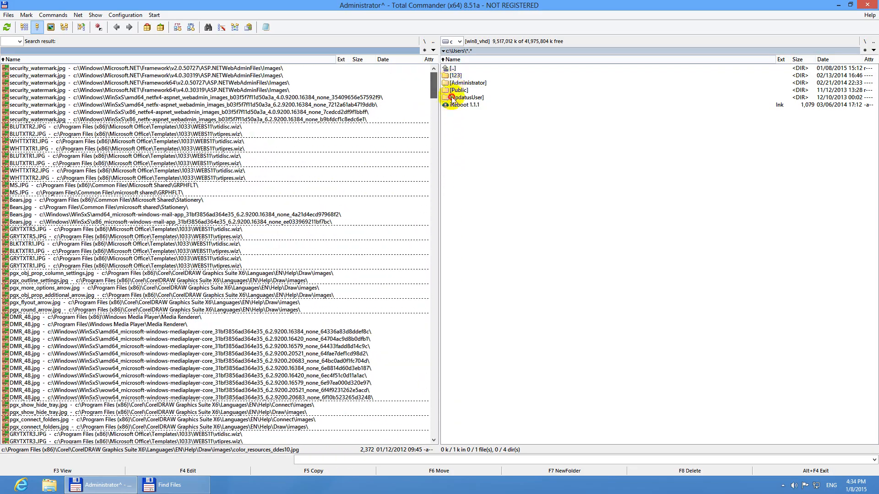
{"action": "left_click_drag", "start_coordinate": [431, 81], "coordinate": [431, 405]}
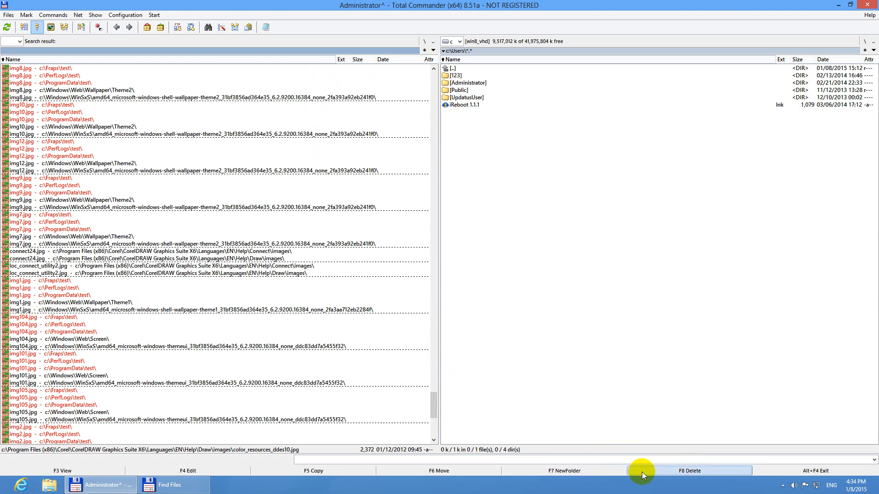
Step: Delete the 51 marked duplicate files and confirm the deletion
{"action": "left_click", "coordinate": [690, 470]}
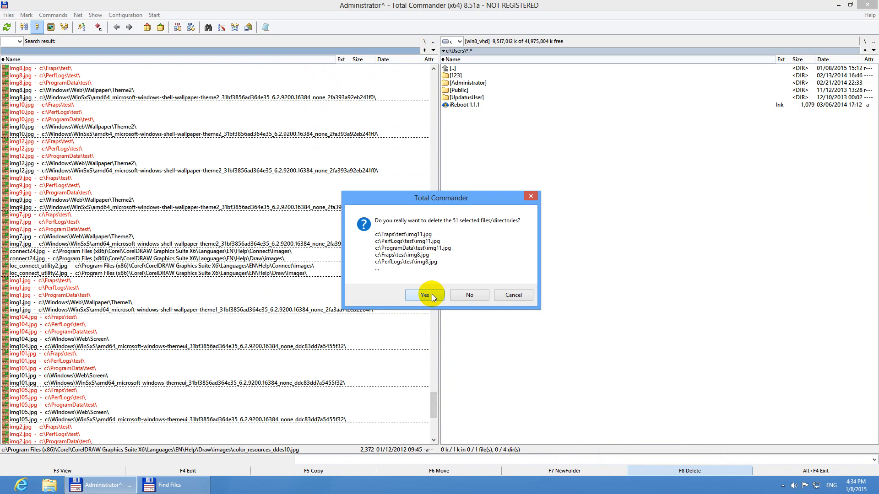
{"action": "left_click", "coordinate": [424, 295]}
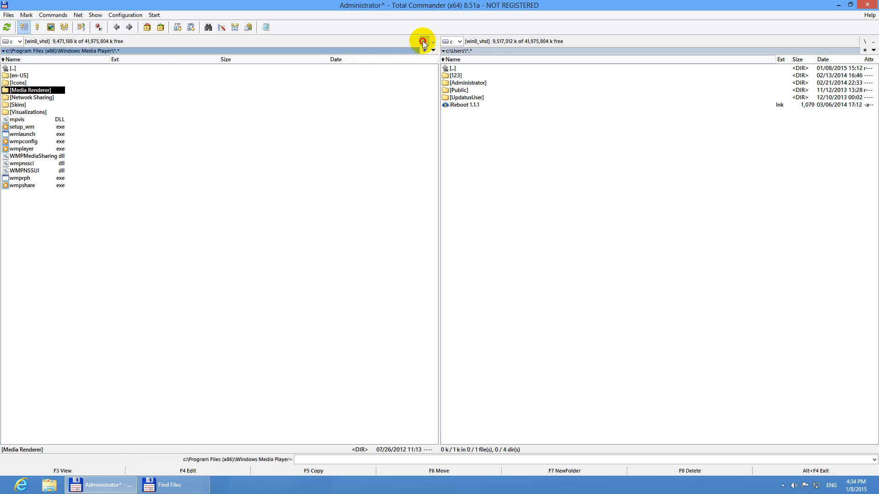
Step: From the C: root, browse into Fraps\test and check the remaining img100/img102 PNG files
{"action": "left_click", "coordinate": [424, 41]}
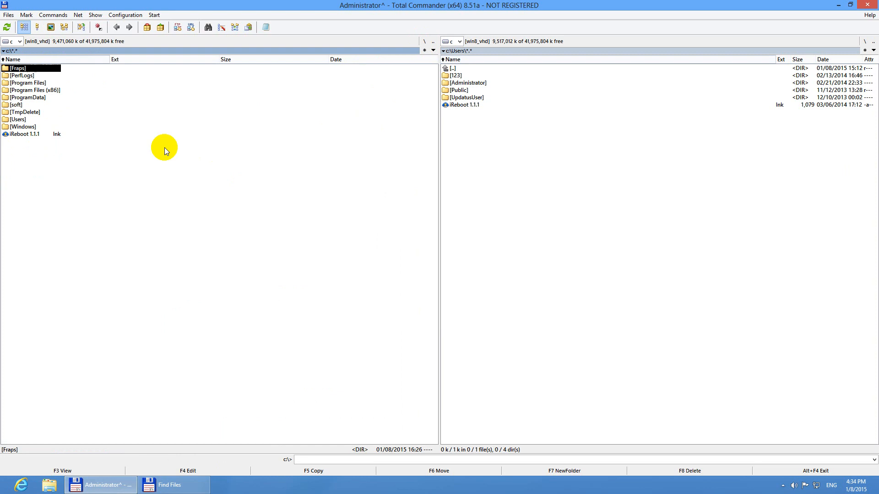
{"action": "left_click", "coordinate": [31, 67]}
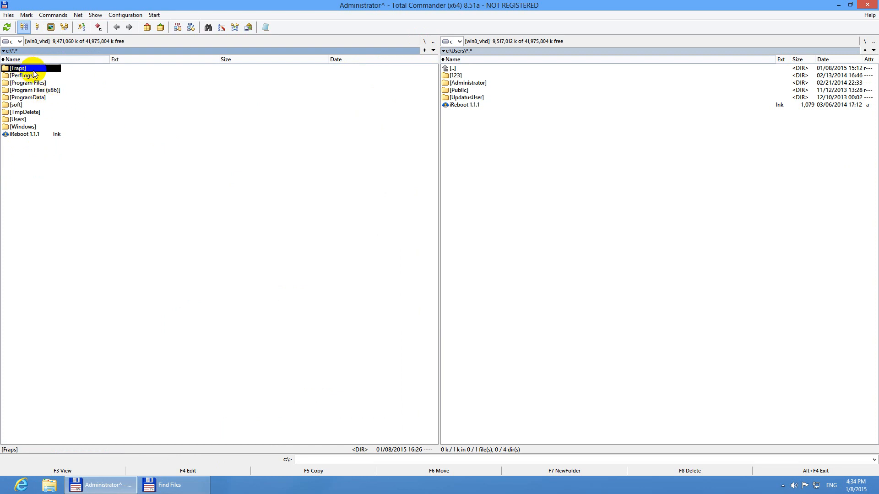
{"action": "double_click", "coordinate": [18, 68]}
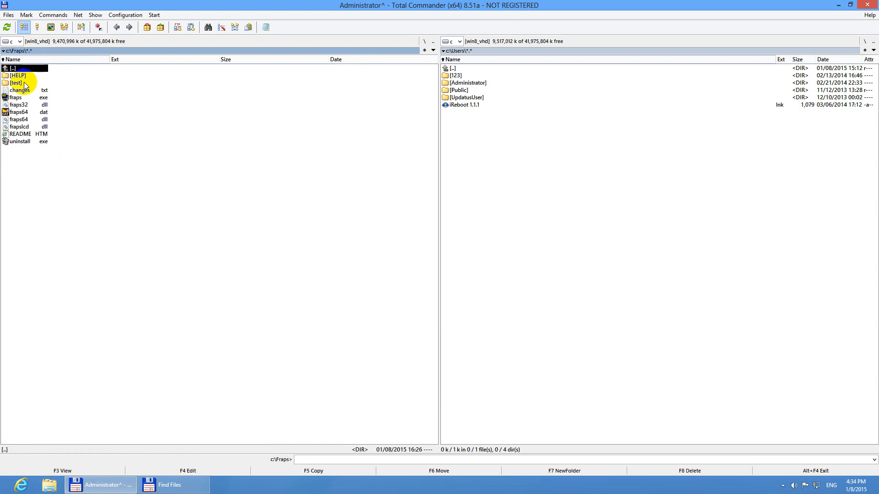
{"action": "left_click", "coordinate": [17, 84]}
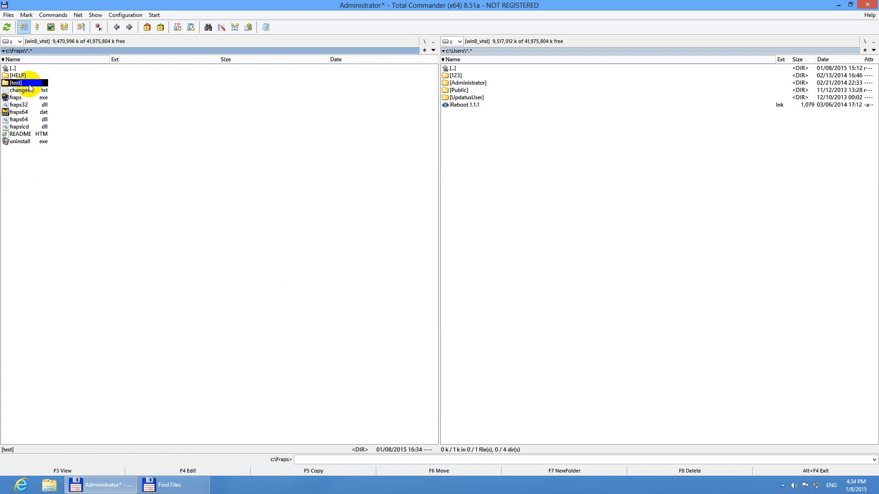
{"action": "double_click", "coordinate": [15, 82]}
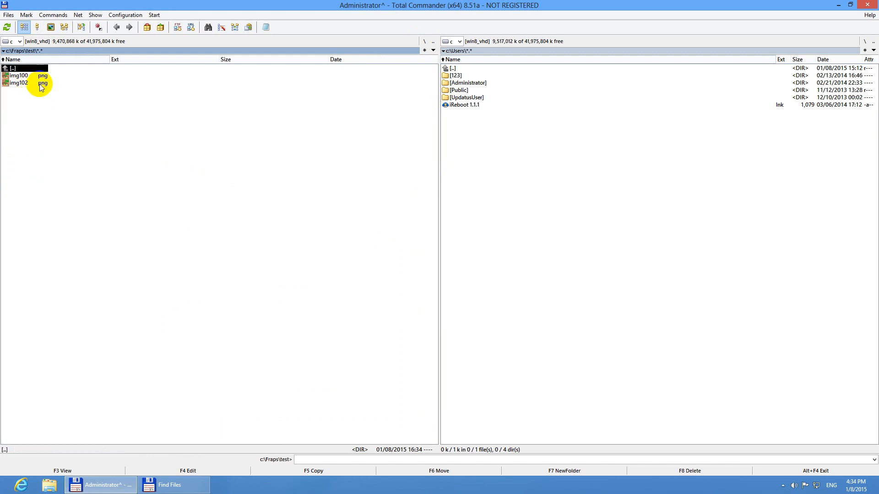
{"action": "left_click", "coordinate": [26, 82]}
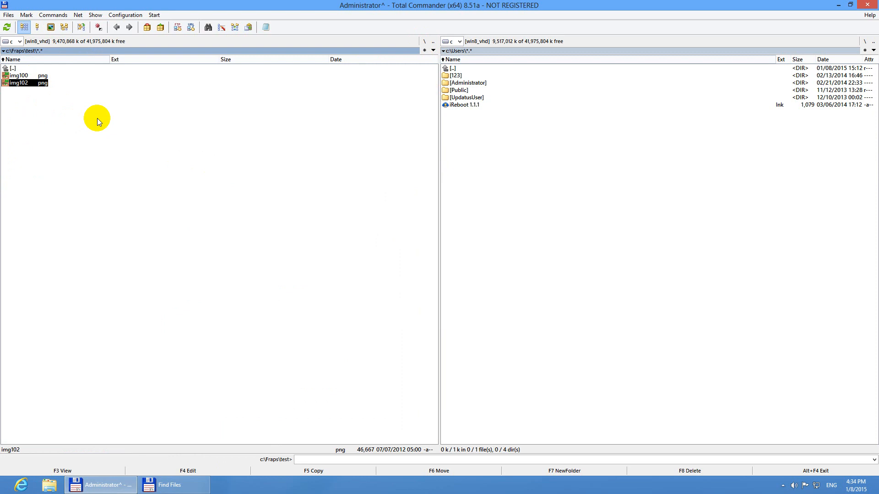
{"action": "mouse_move", "coordinate": [180, 129]}
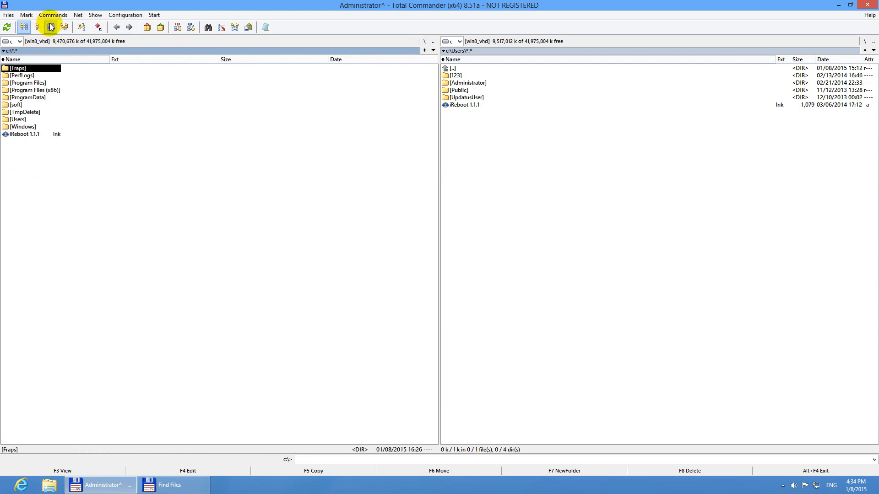
Step: Start a new Find Files search on drive C reusing the PNG pattern from history
{"action": "left_click", "coordinate": [53, 15]}
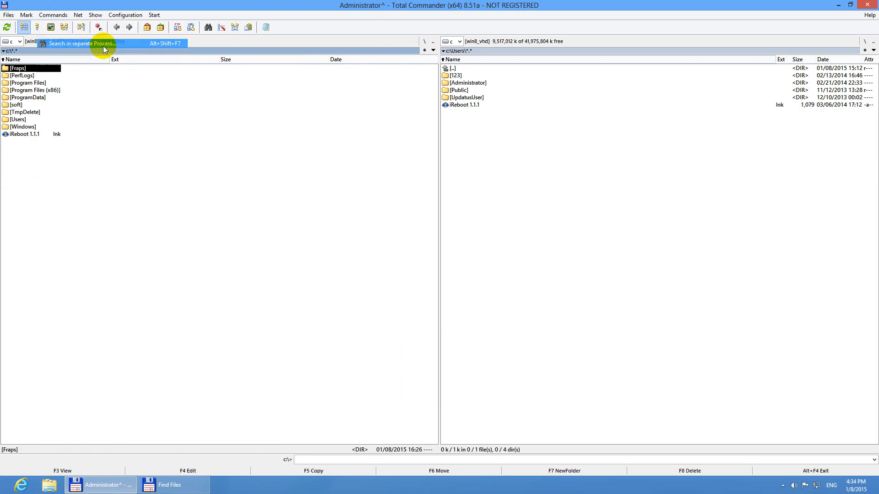
{"action": "left_click", "coordinate": [82, 43]}
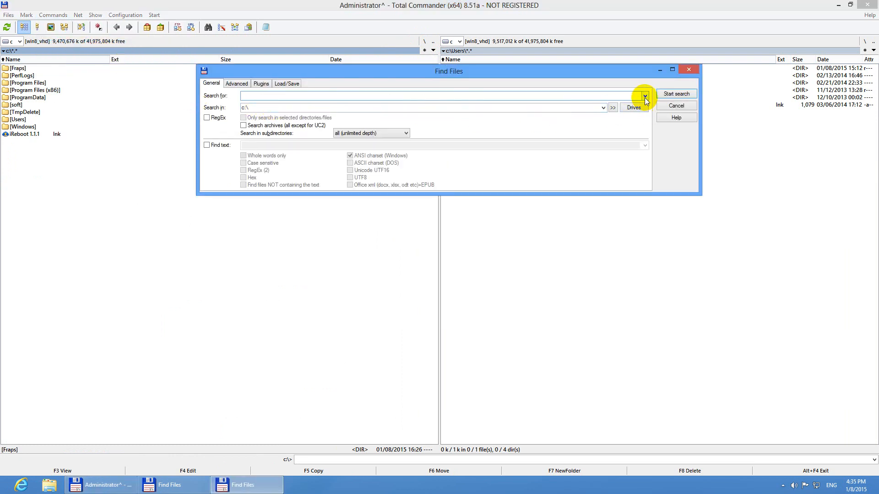
{"action": "left_click", "coordinate": [643, 96]}
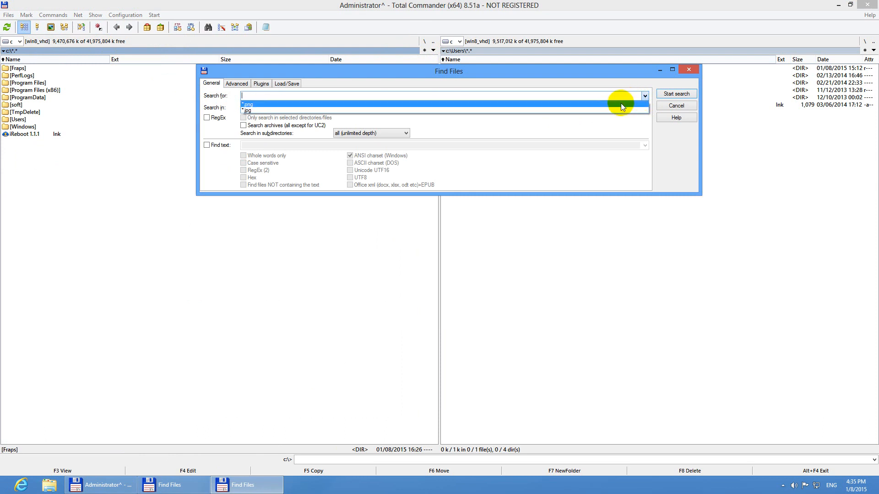
{"action": "left_click", "coordinate": [248, 105]}
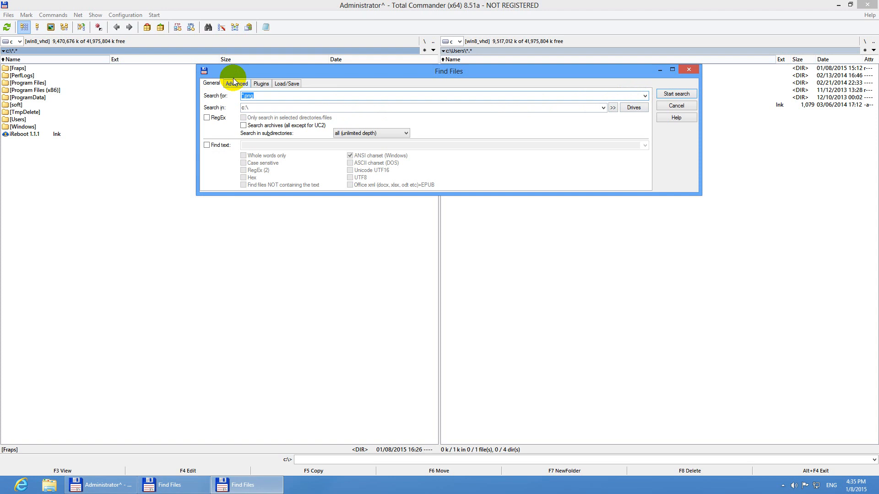
{"action": "left_click", "coordinate": [236, 83]}
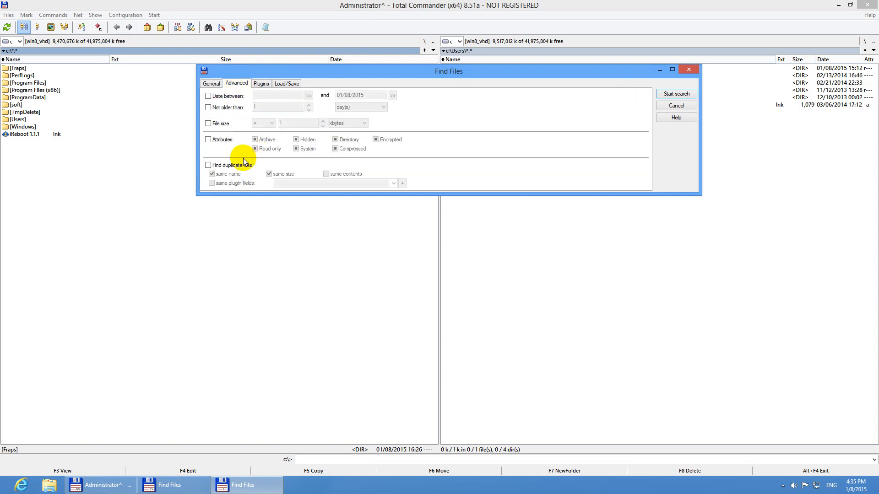
Step: Search for duplicate files matching by size and contents but not name, finding 2213 PNGs
{"action": "left_click", "coordinate": [208, 164]}
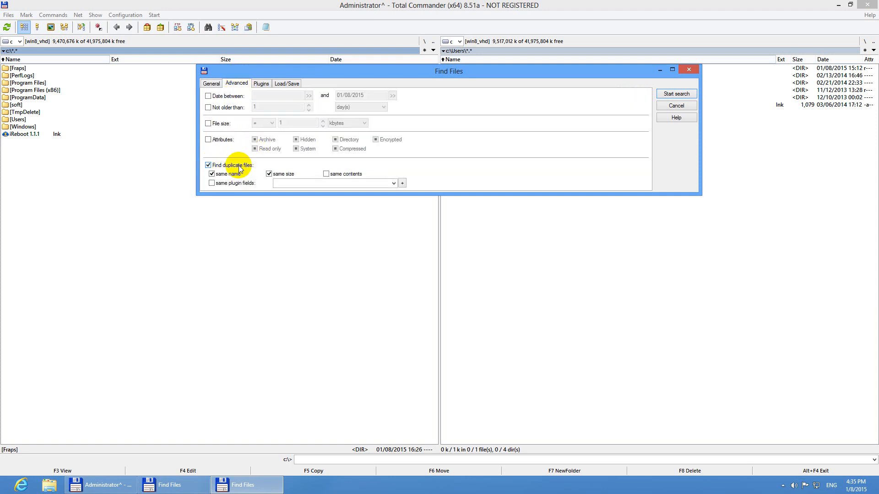
{"action": "left_click", "coordinate": [211, 174]}
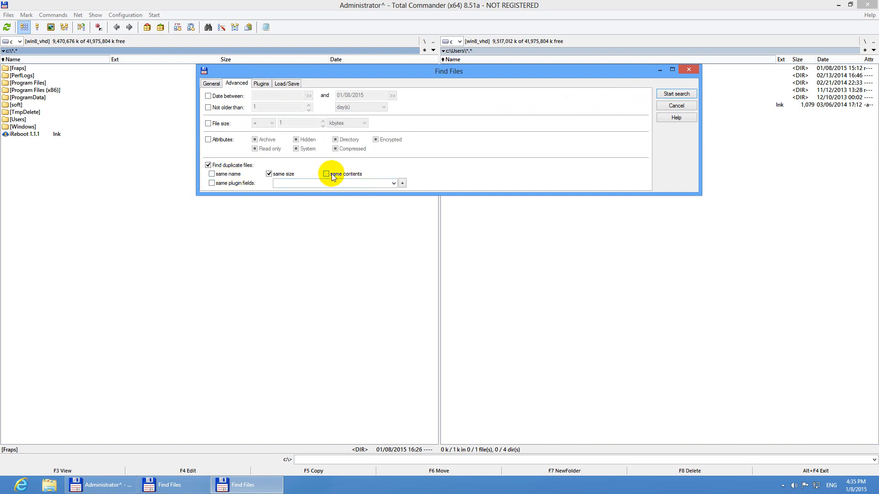
{"action": "left_click", "coordinate": [326, 174]}
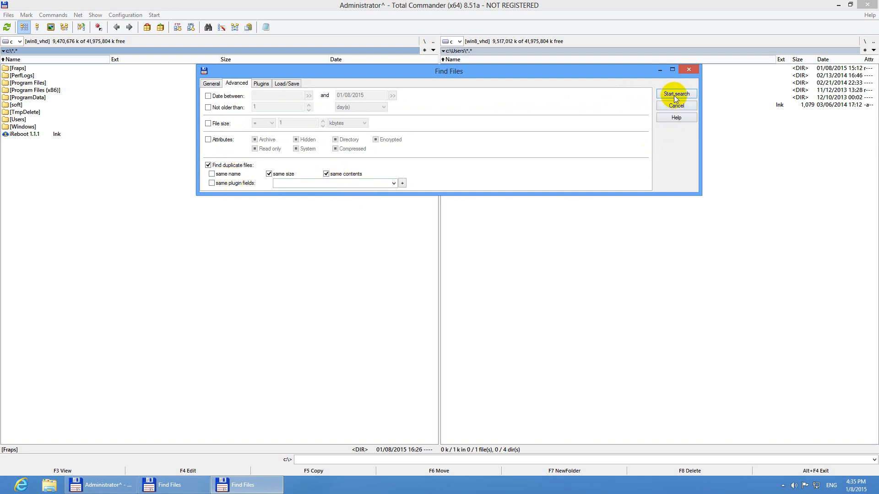
{"action": "left_click", "coordinate": [676, 94]}
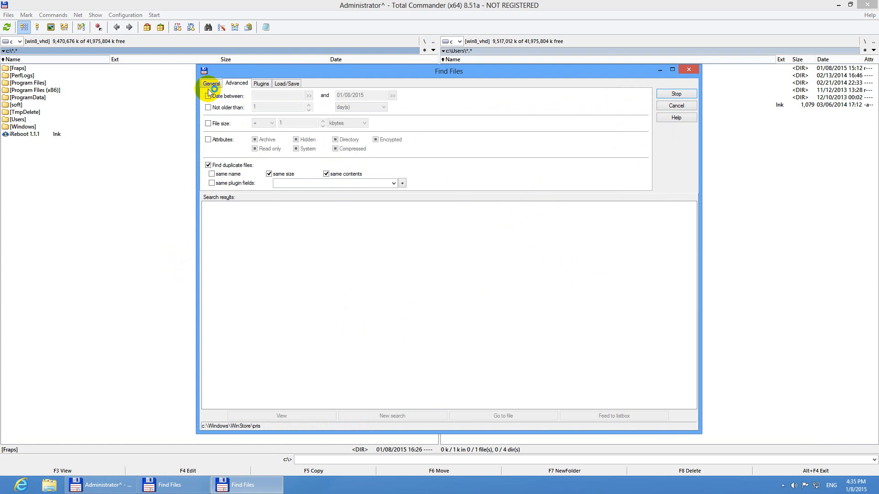
{"action": "left_click", "coordinate": [211, 83]}
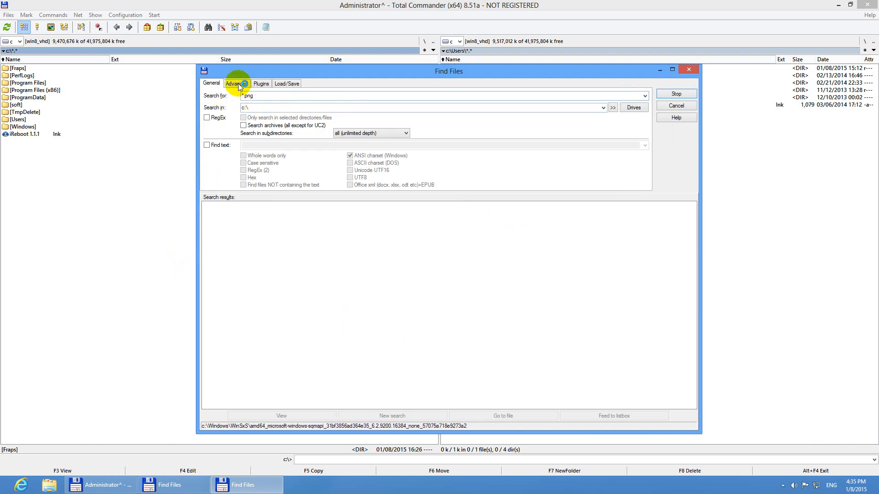
{"action": "left_click", "coordinate": [236, 83]}
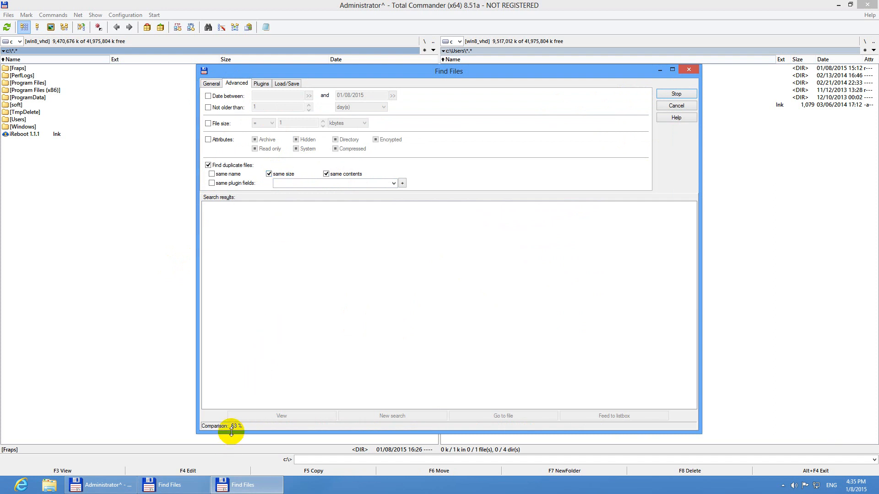
{"action": "left_click", "coordinate": [675, 93]}
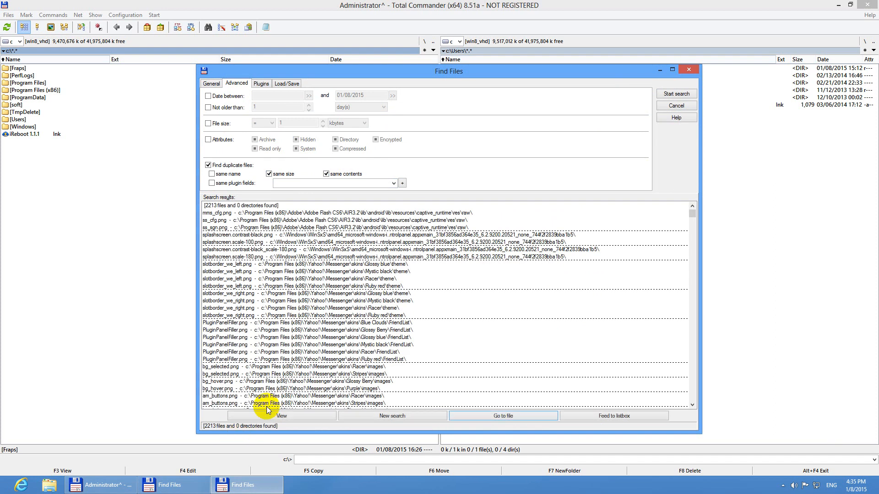
{"action": "mouse_move", "coordinate": [600, 415]}
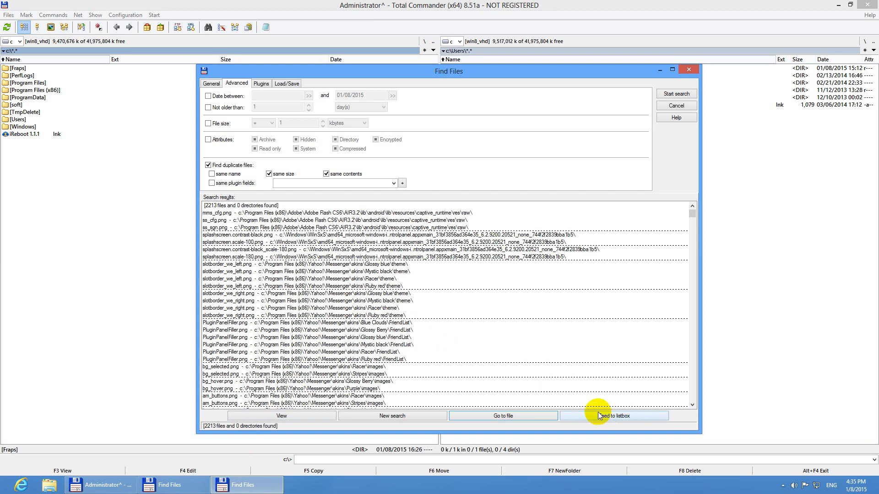
Step: Feed the 2213 duplicates to the listbox and mark the six copies in the test folders by folder
{"action": "left_click", "coordinate": [613, 416]}
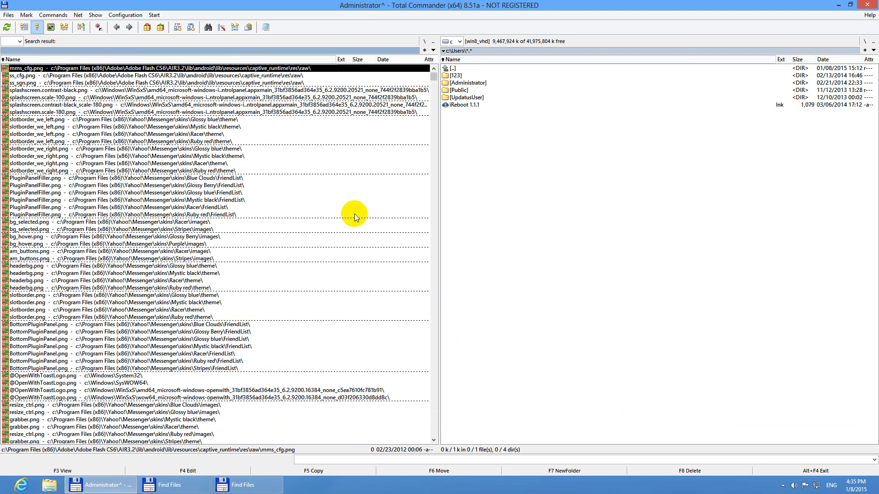
{"action": "left_click", "coordinate": [25, 15]}
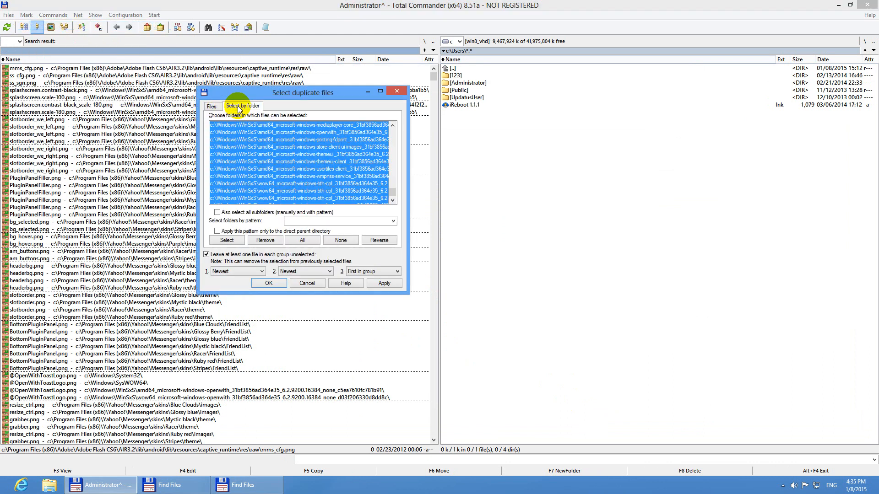
{"action": "left_click", "coordinate": [340, 240]}
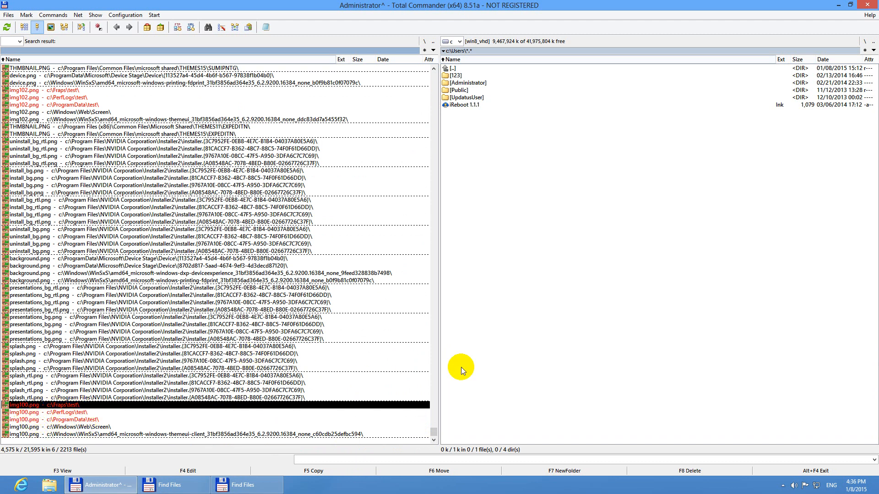
Step: Delete the six marked img100/img102 copies and return to the c:\Fraps folder
{"action": "left_click", "coordinate": [688, 471]}
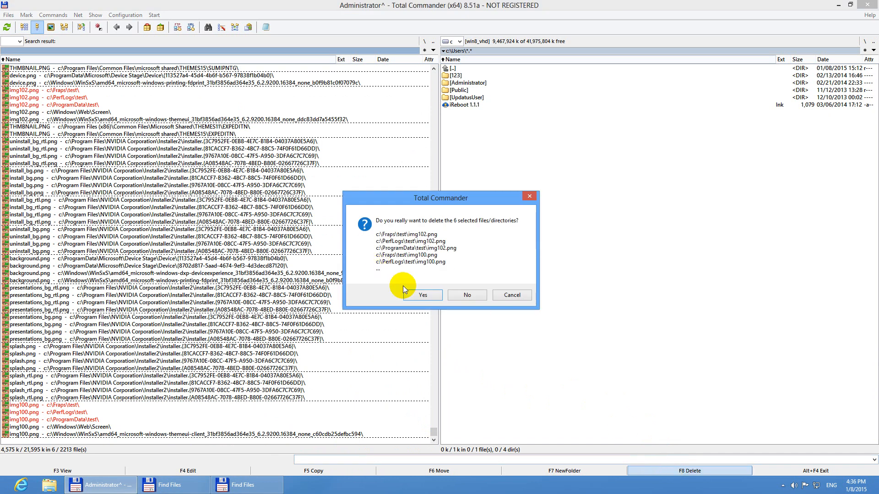
{"action": "left_click", "coordinate": [423, 295]}
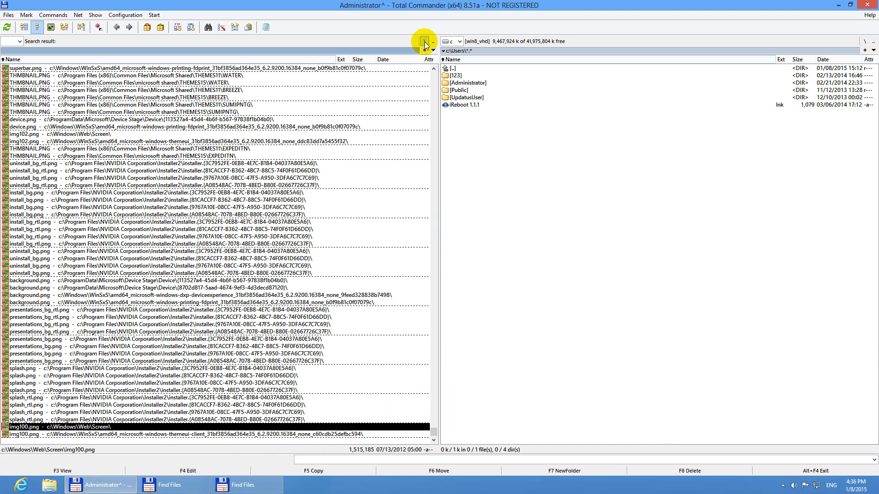
{"action": "left_click", "coordinate": [424, 43]}
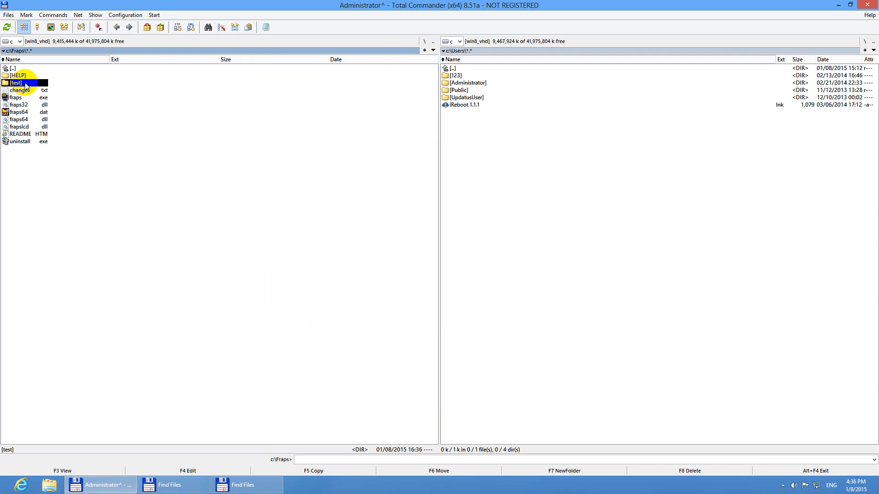
Step: Check the test folders inside Fraps, PerfLogs and ProgramData for leftover duplicates
{"action": "double_click", "coordinate": [16, 82]}
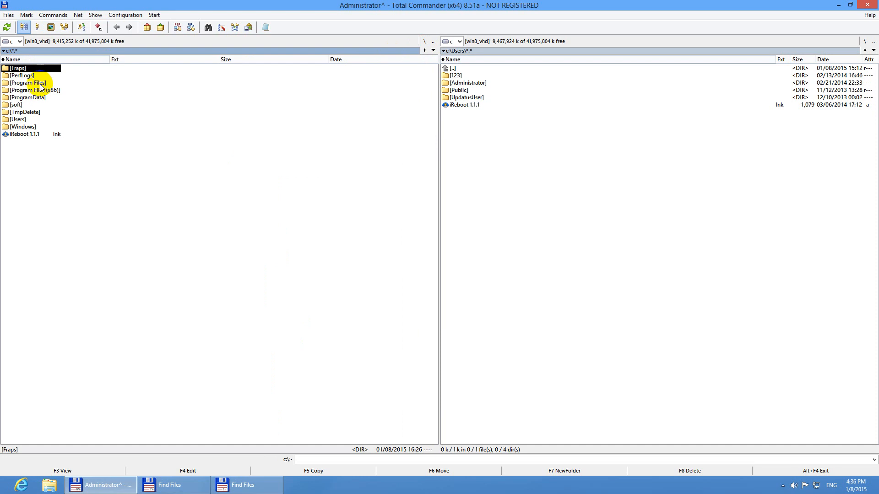
{"action": "double_click", "coordinate": [22, 75]}
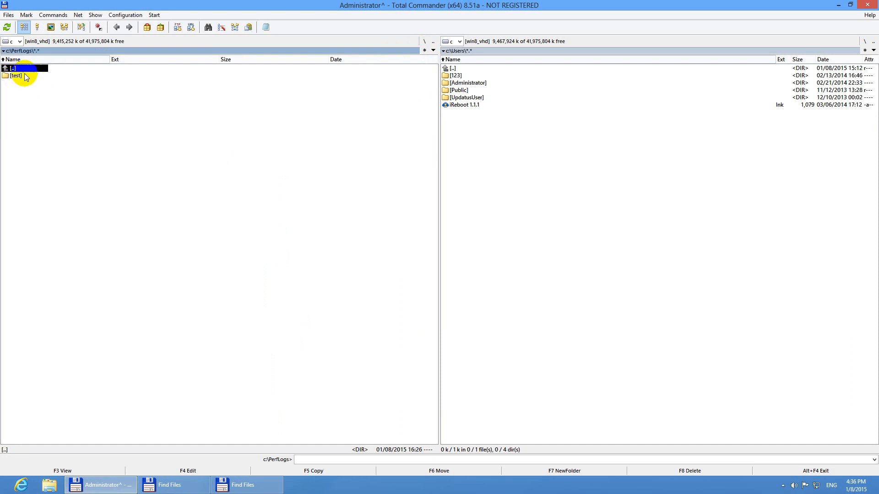
{"action": "double_click", "coordinate": [15, 75]}
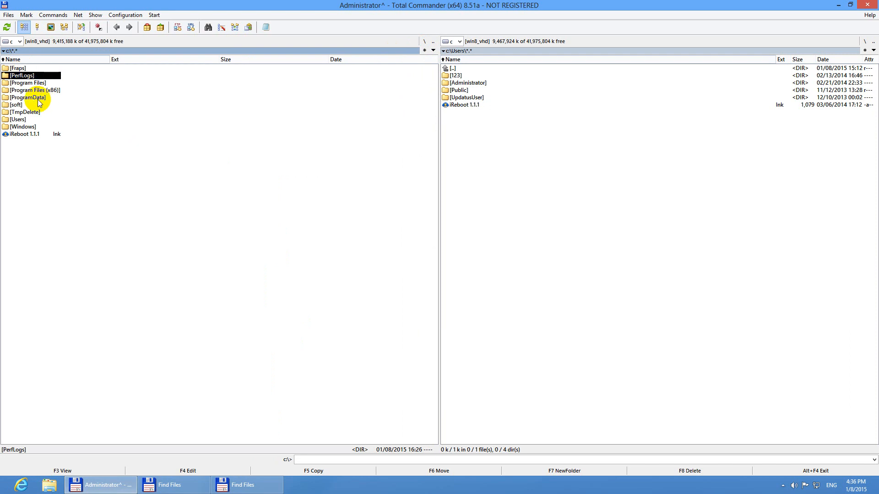
{"action": "double_click", "coordinate": [27, 97]}
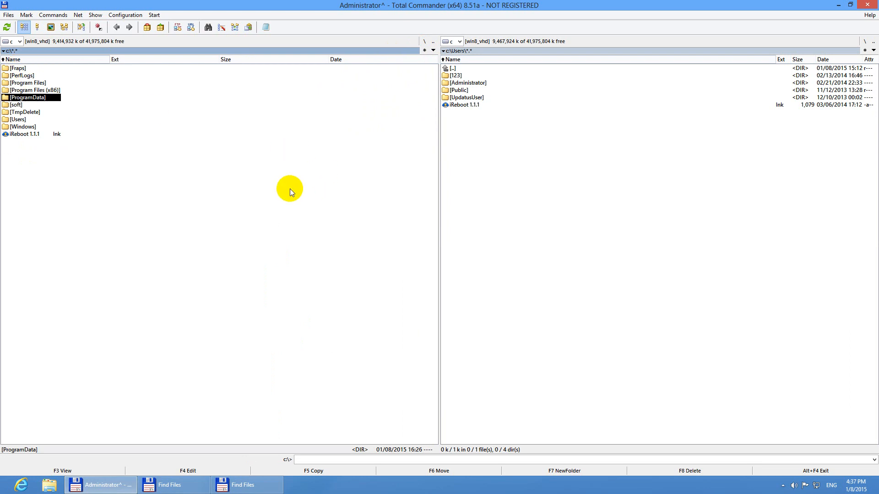
{"action": "mouse_move", "coordinate": [317, 233]}
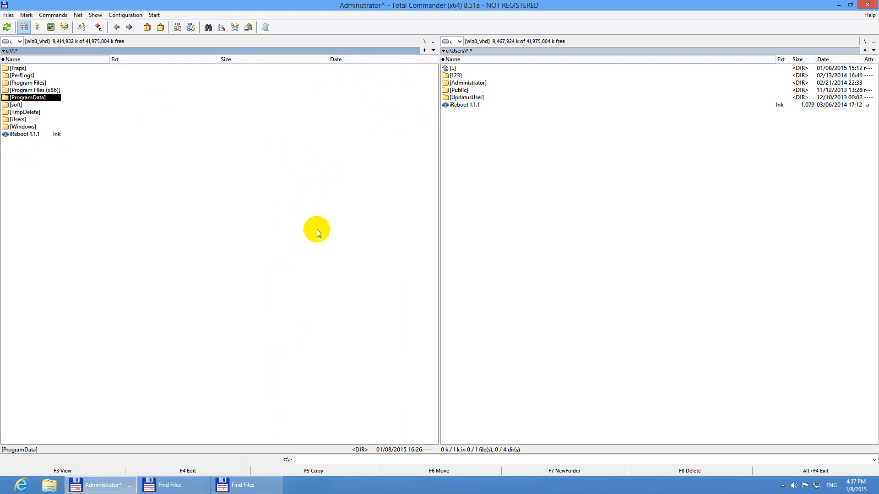
{"action": "mouse_move", "coordinate": [124, 100]}
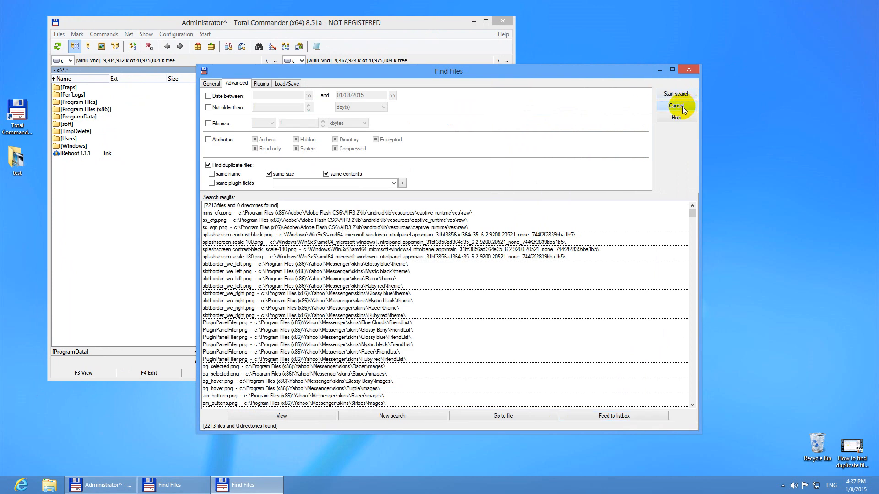
Step: Close the leftover Find Files window and reposition the Total Commander window
{"action": "left_click", "coordinate": [675, 106]}
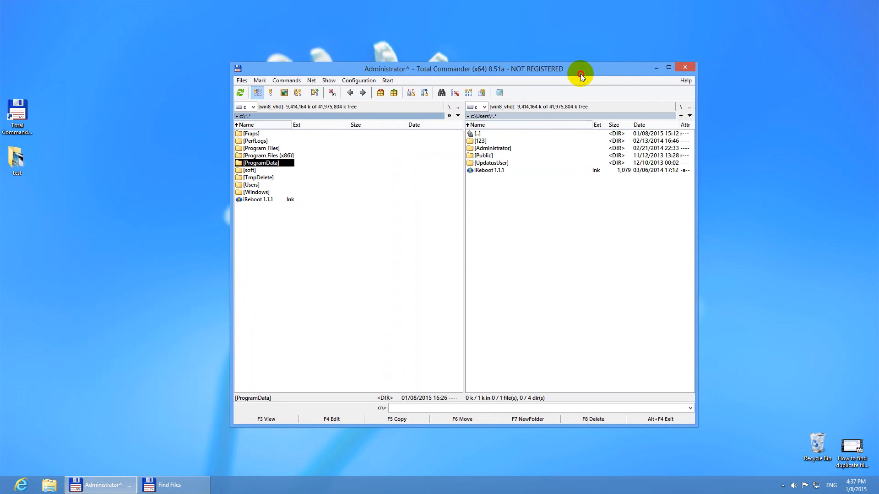
{"action": "left_click_drag", "start_coordinate": [580, 73], "coordinate": [654, 90]}
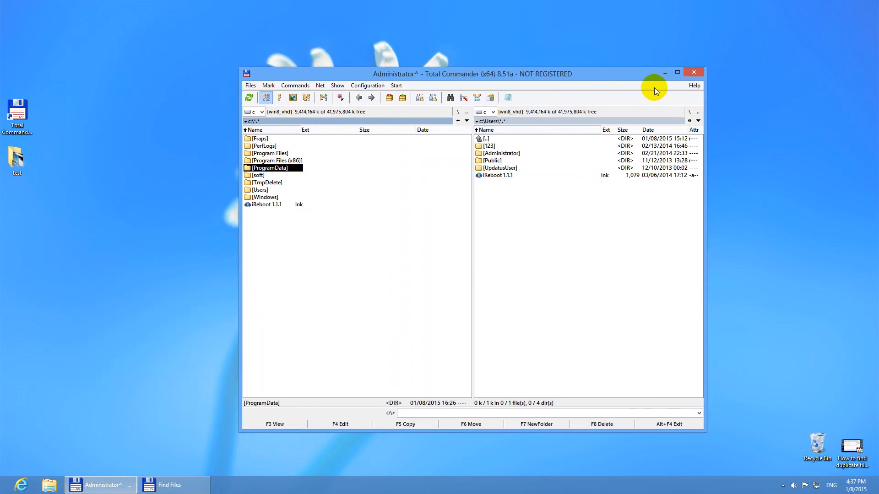